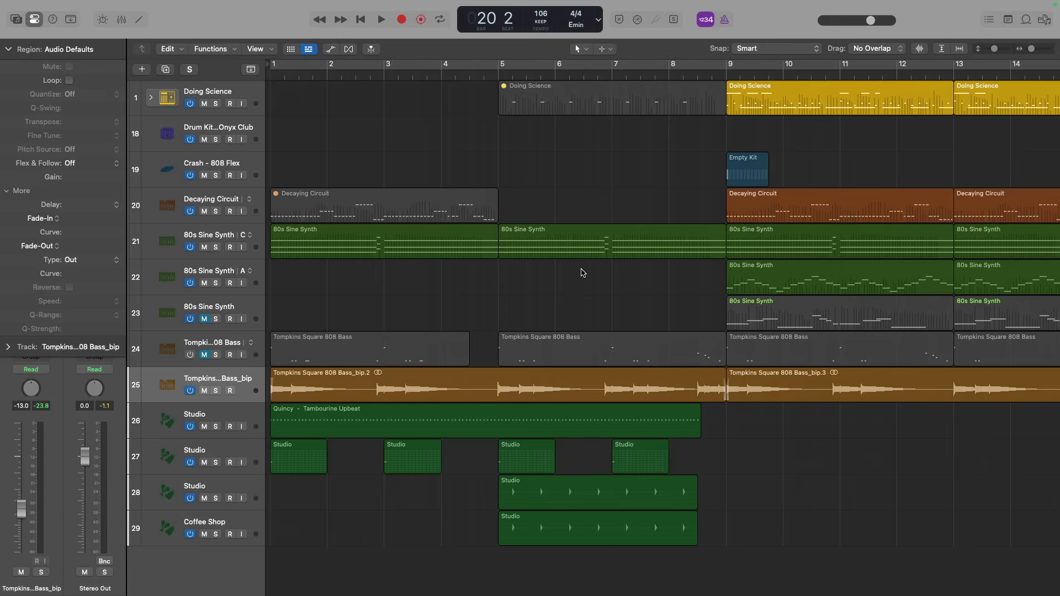
# - Look around the Tracks area, then return the playhead to bar 1 with Go to Beginning
pyautogui.hscroll(3)
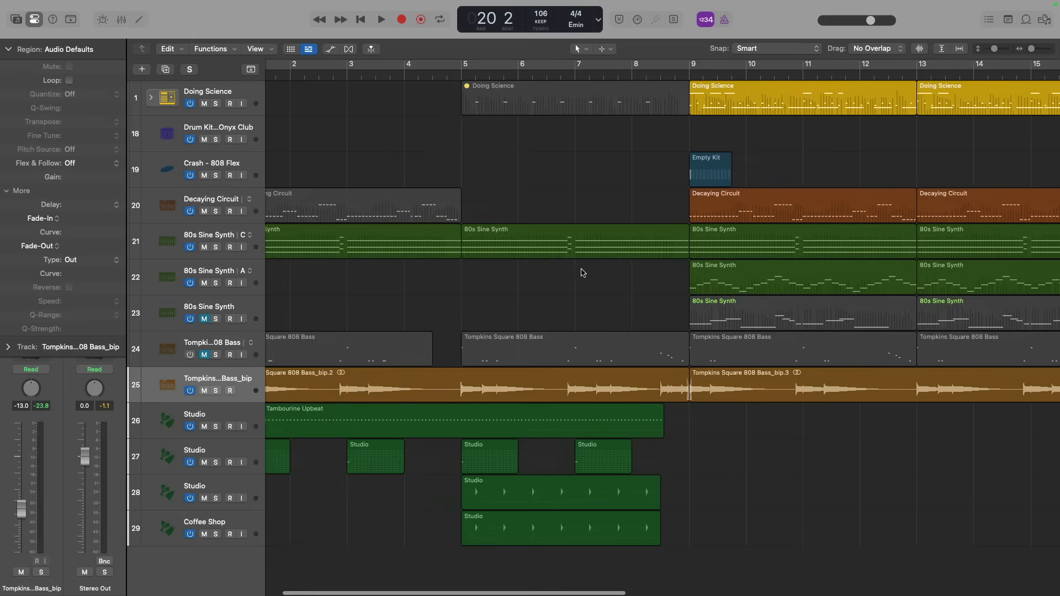
pyautogui.hscroll(3)
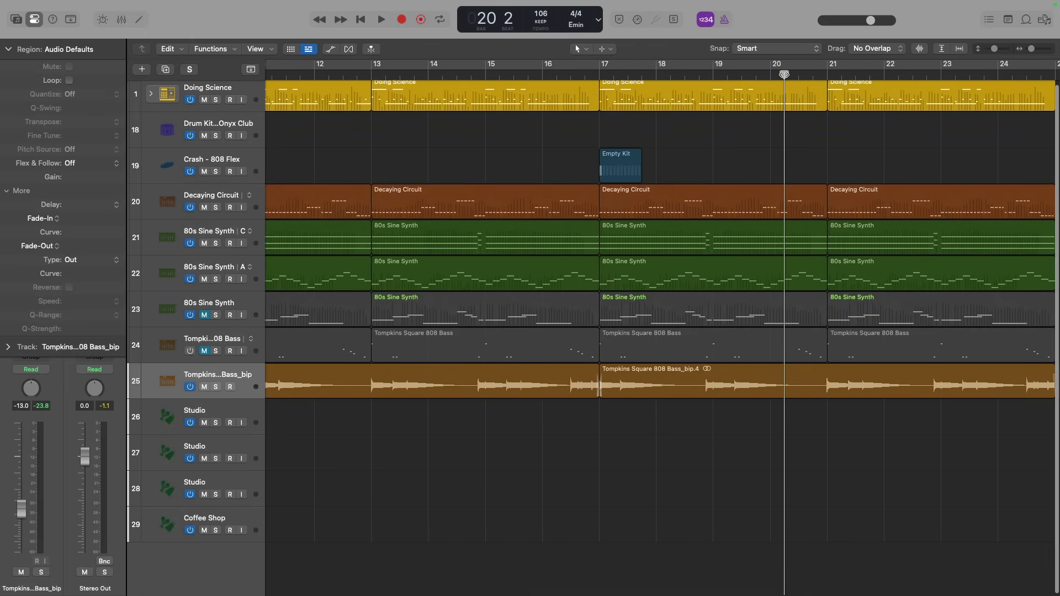
pyautogui.click(566, 68)
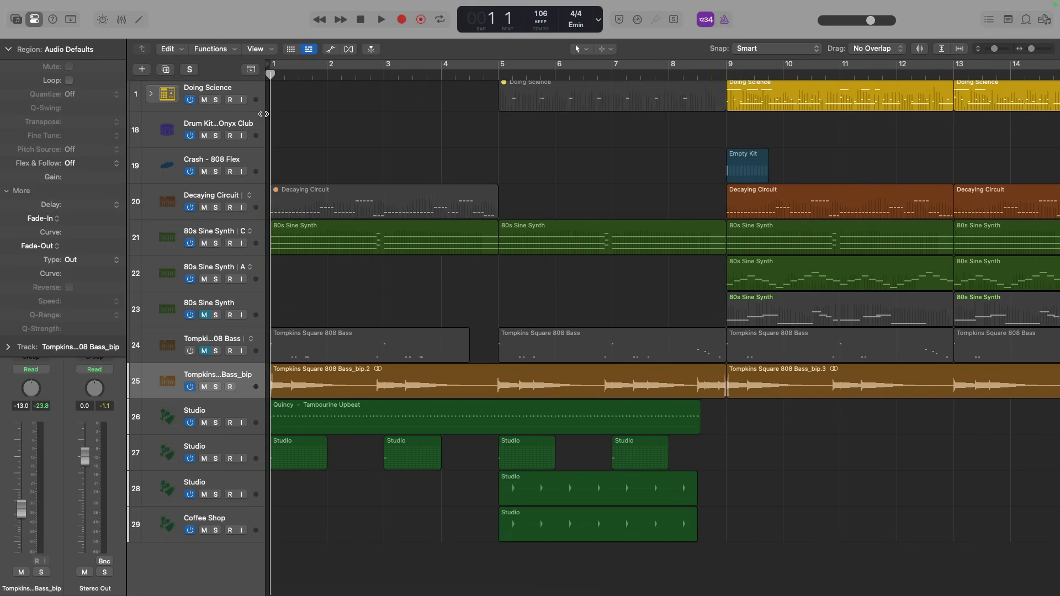
pyautogui.moveTo(382, 128)
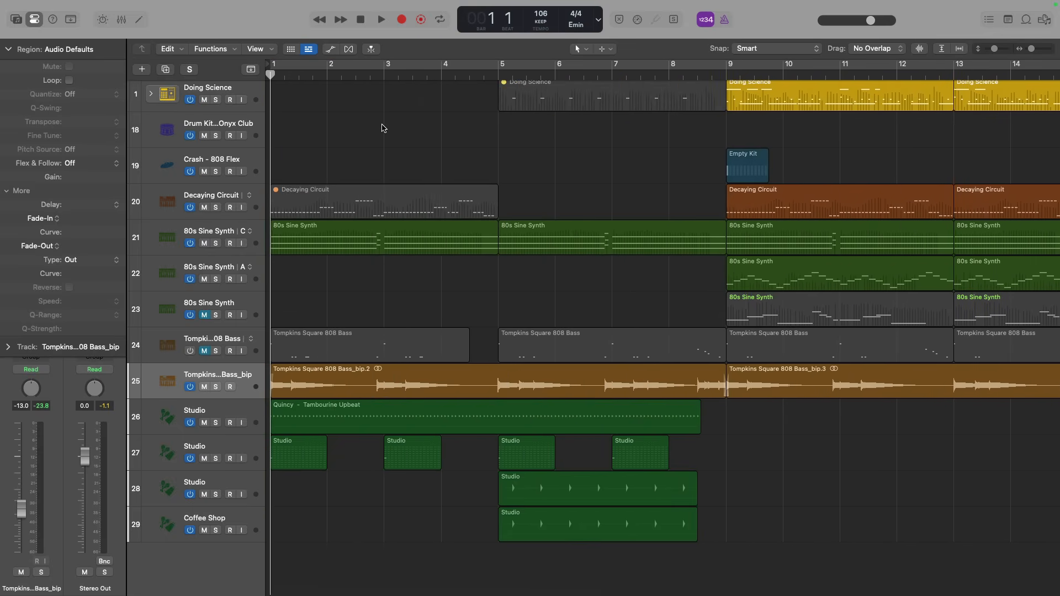
pyautogui.moveTo(383, 33)
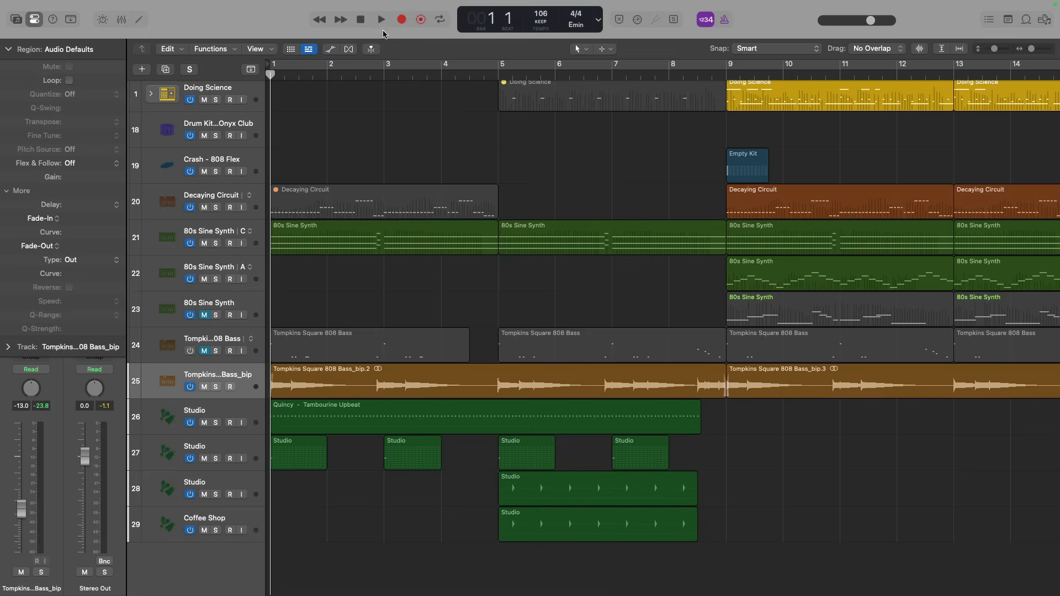
pyautogui.moveTo(384, 20)
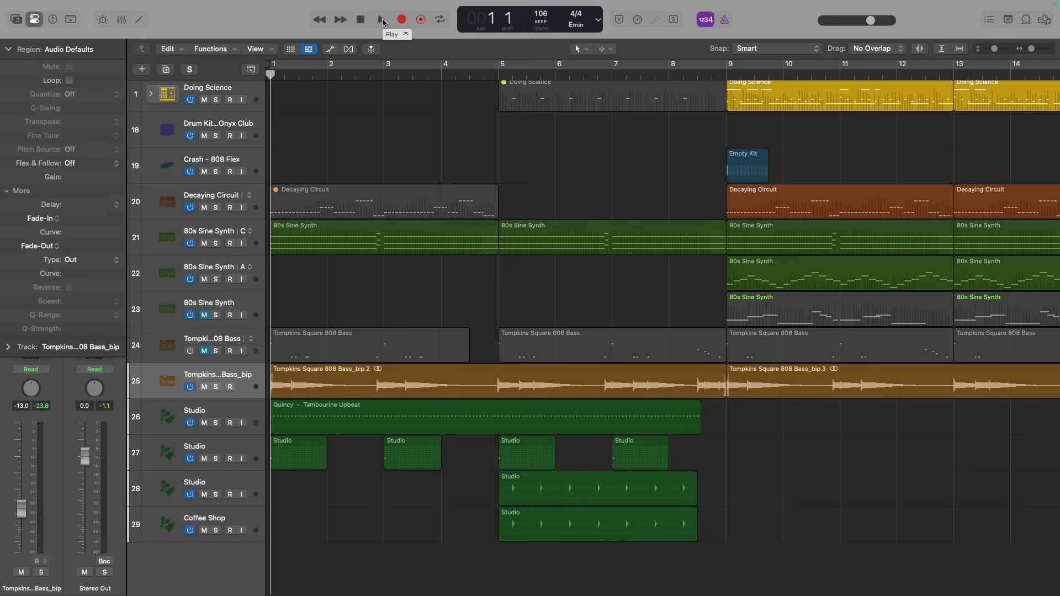
# - Play the arrangement from bar 1 and stop it as it reaches bar 5
pyautogui.click(379, 18)
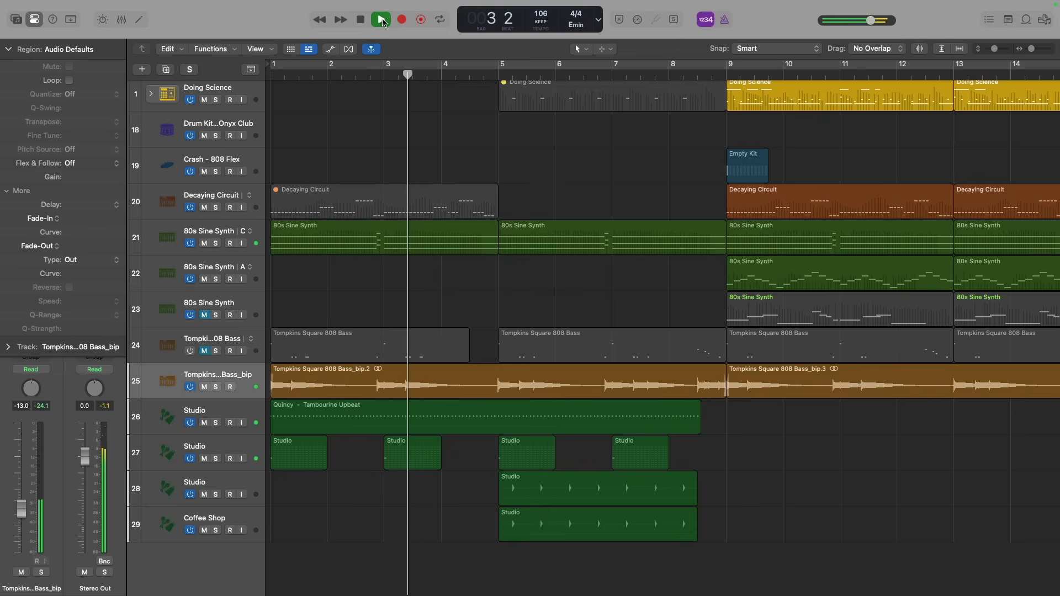
pyautogui.click(380, 19)
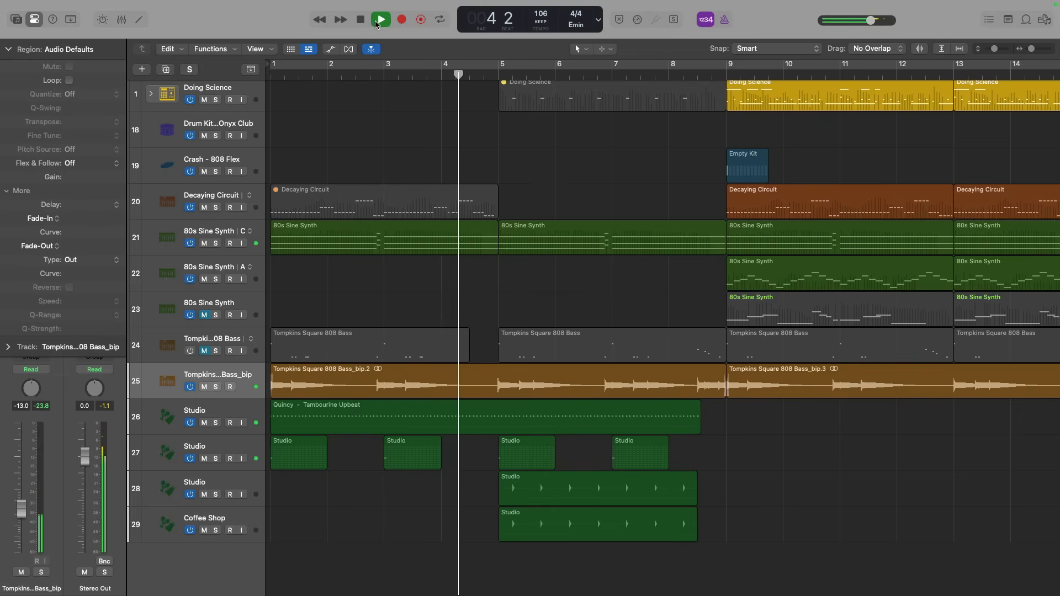
pyautogui.click(360, 17)
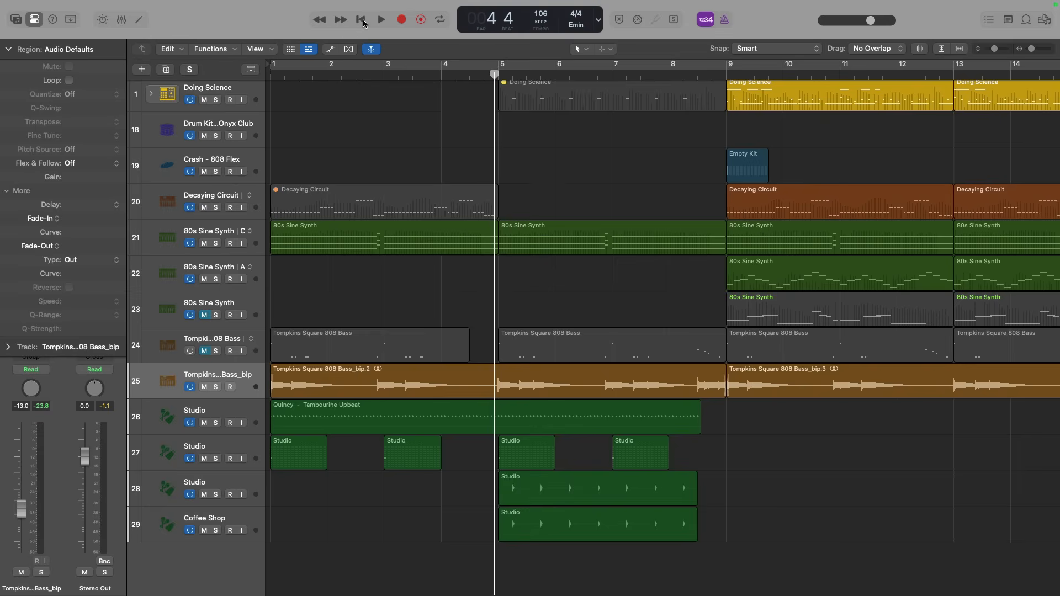
pyautogui.click(439, 18)
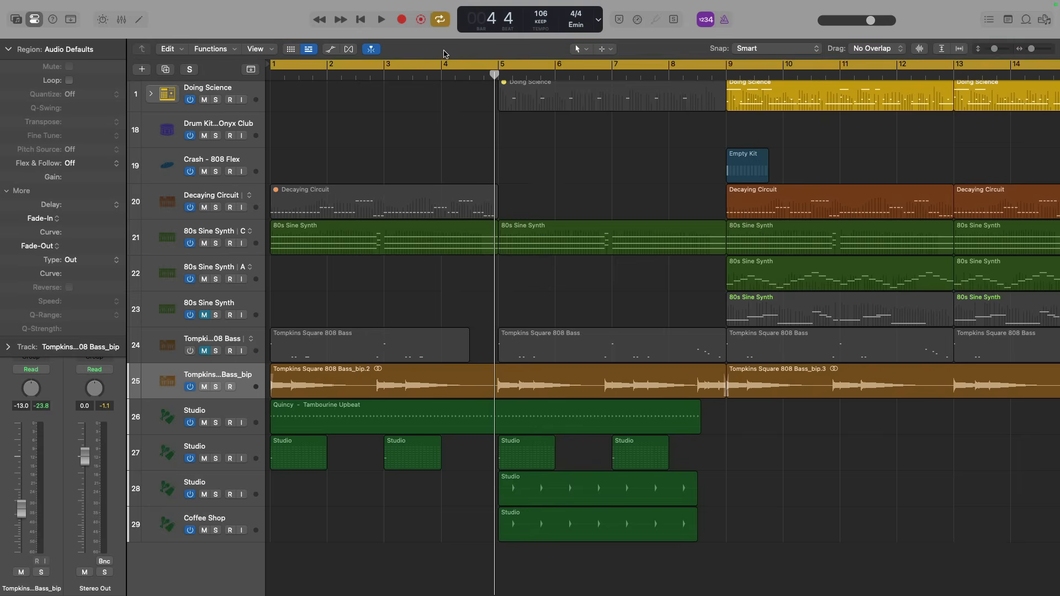
# - Enable Cycle and drag the loop's left edge so it begins at bar 5
pyautogui.click(439, 20)
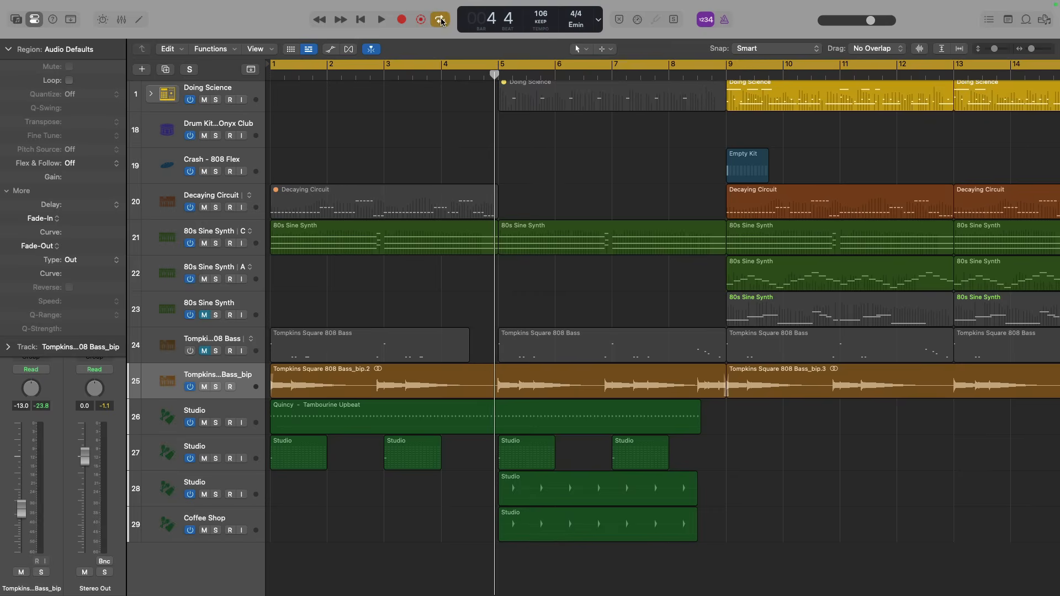
pyautogui.click(438, 17)
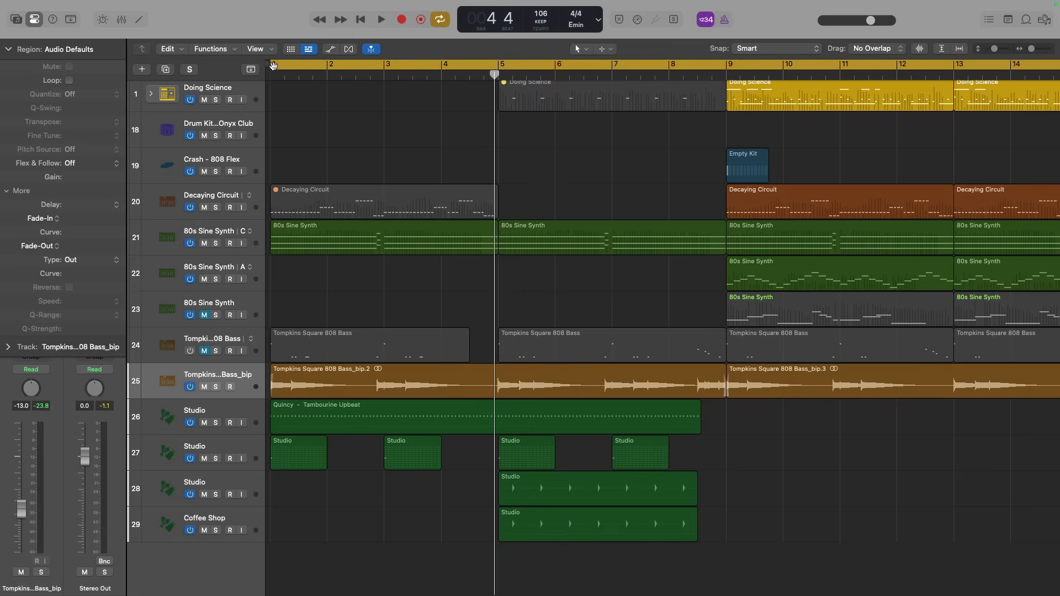
pyautogui.moveTo(274, 65); pyautogui.dragTo(452, 66)
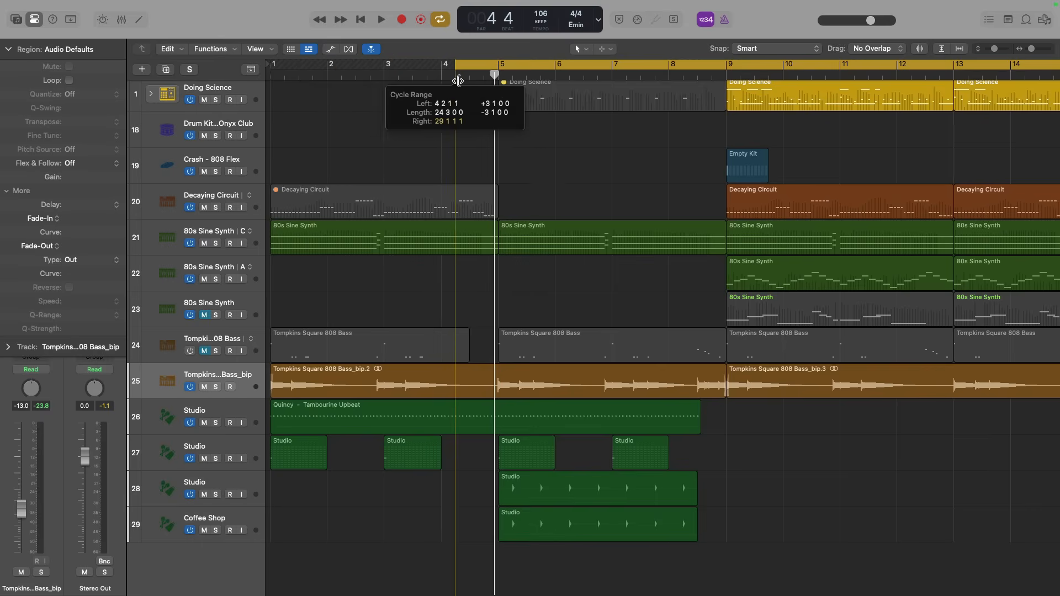
pyautogui.moveTo(460, 75); pyautogui.dragTo(497, 75)
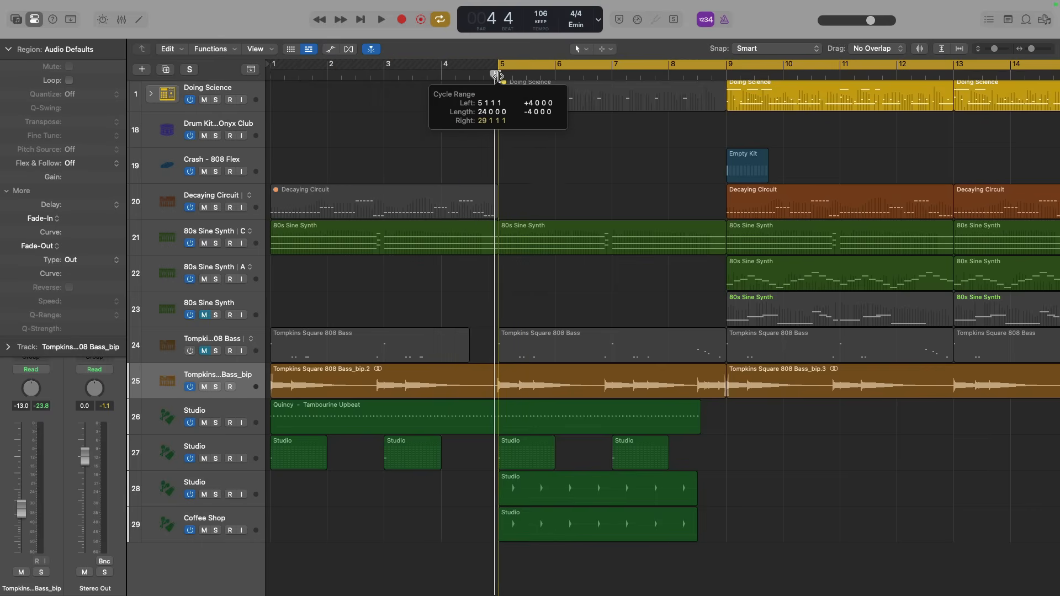
# - Pull the loop's right edge back so the cycle ends at bar 9
pyautogui.hscroll(3)
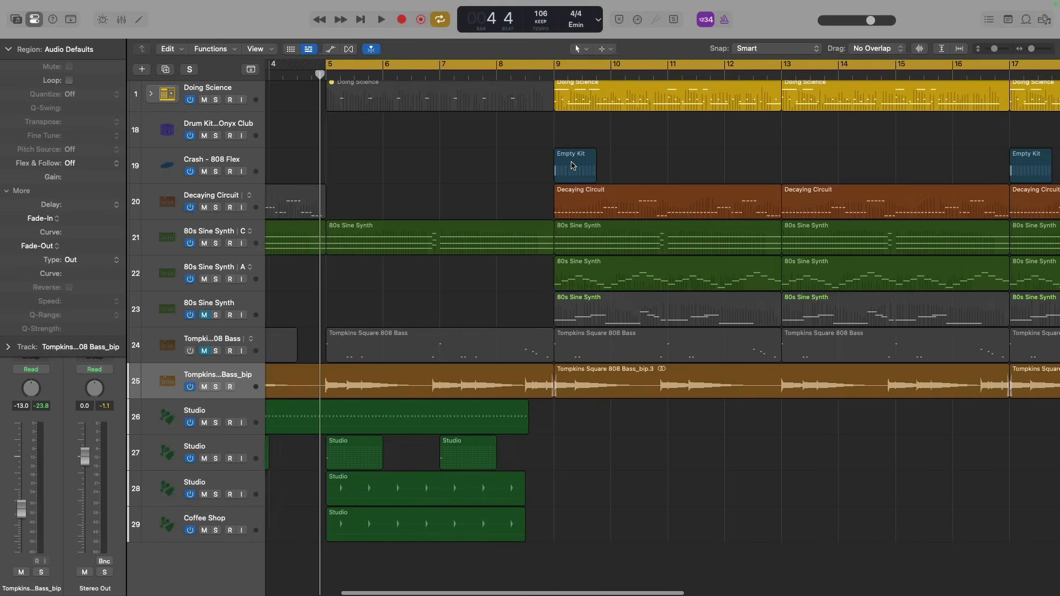
pyautogui.hscroll(3)
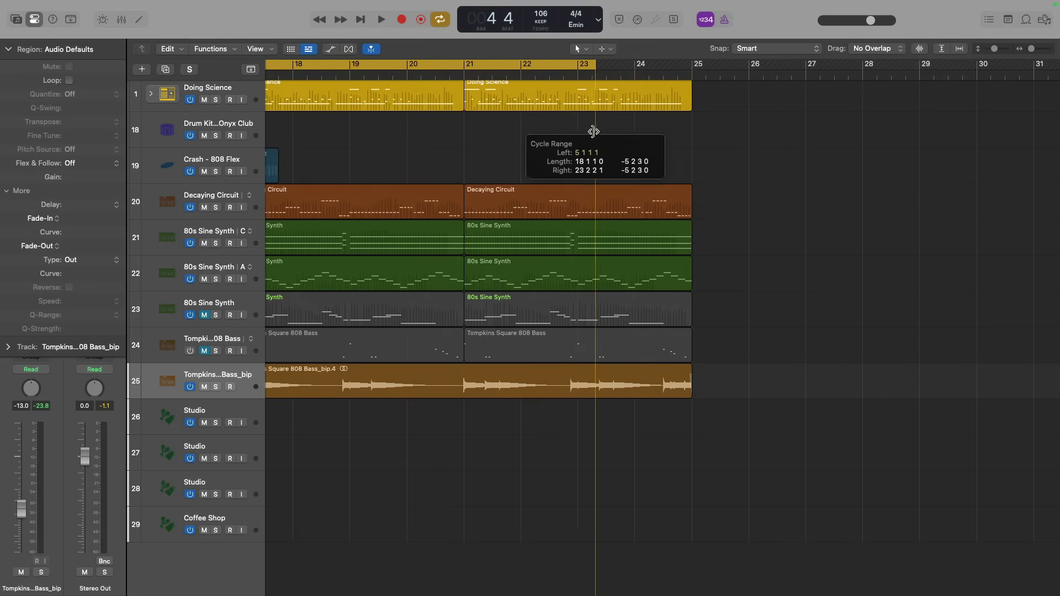
pyautogui.moveTo(593, 132); pyautogui.dragTo(292, 127)
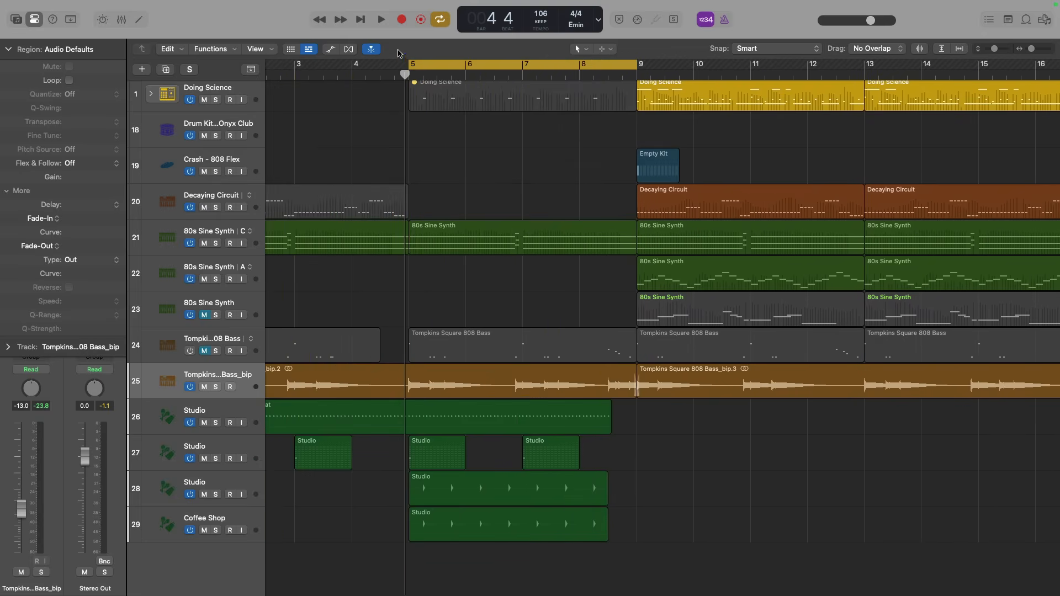
# - Play the bars 5–9 cycle and stop with the playhead in bar 7
pyautogui.click(380, 19)
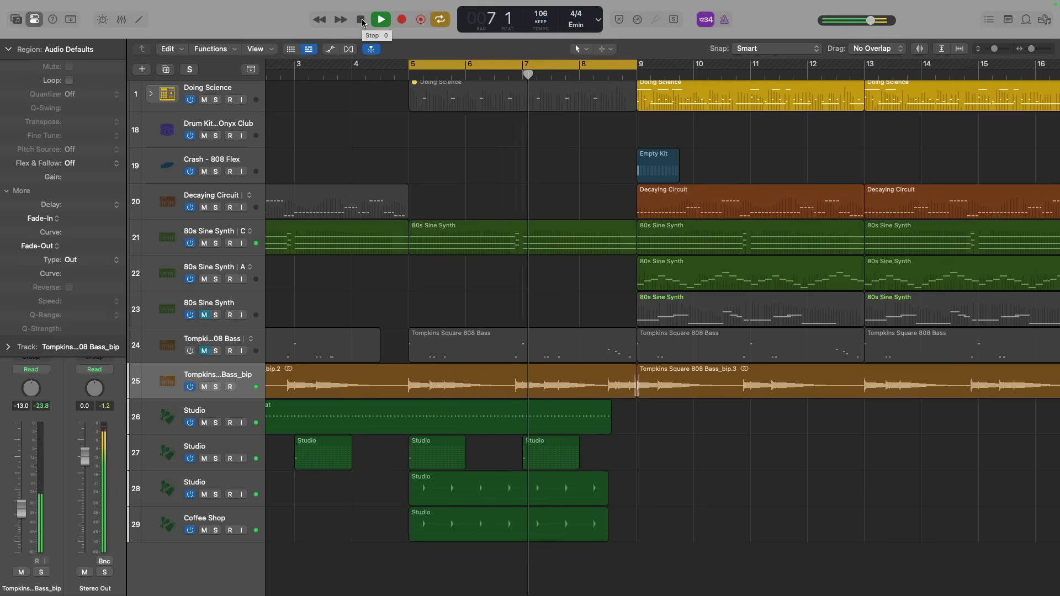
pyautogui.click(360, 19)
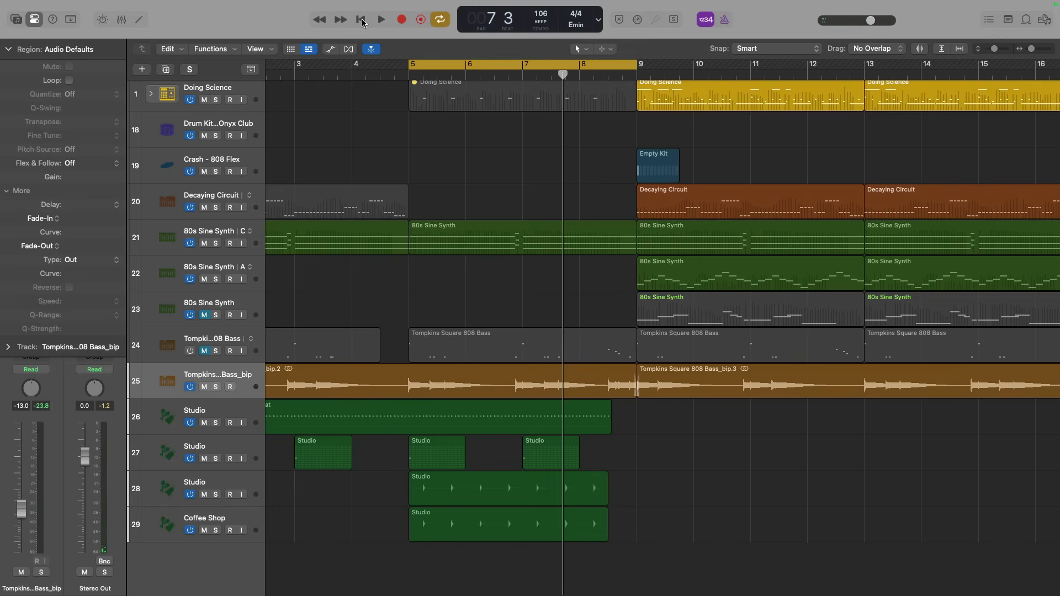
pyautogui.moveTo(218, 15)
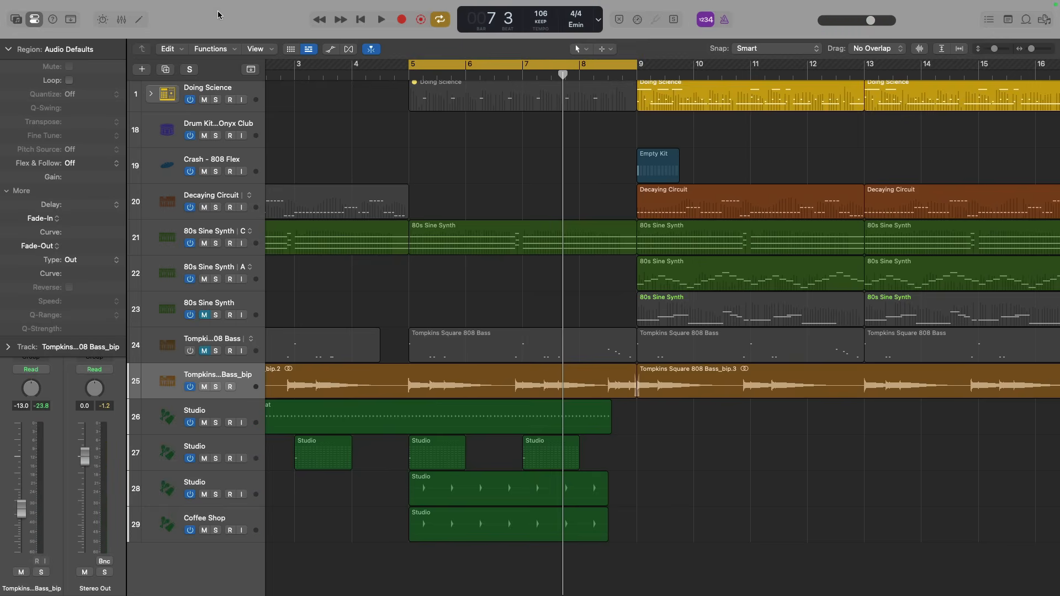
pyautogui.moveTo(156, 22)
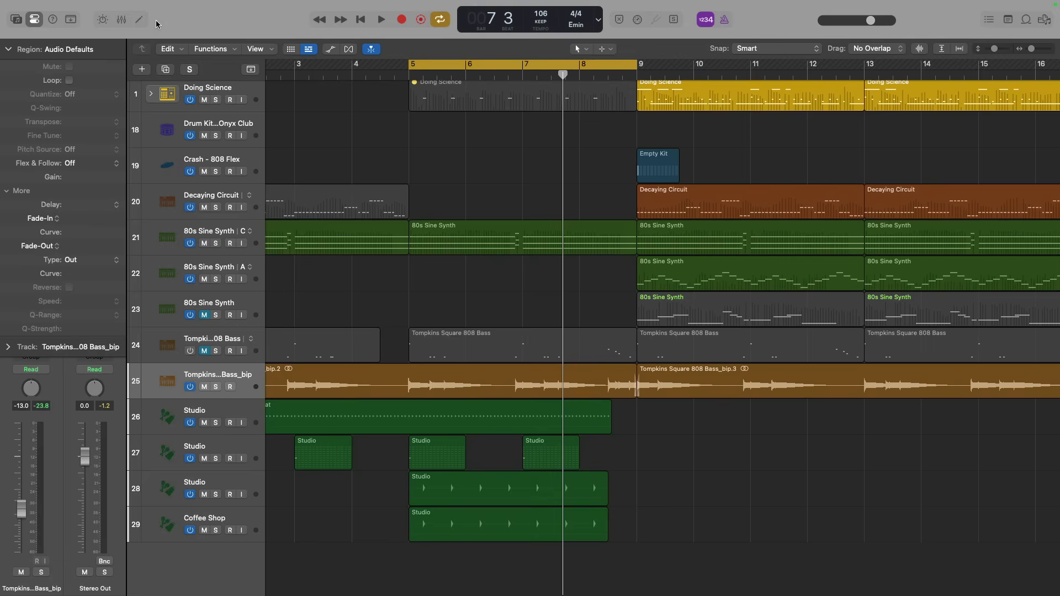
# - Show the Mixer with channel strips for every track in the project
pyautogui.click(139, 18)
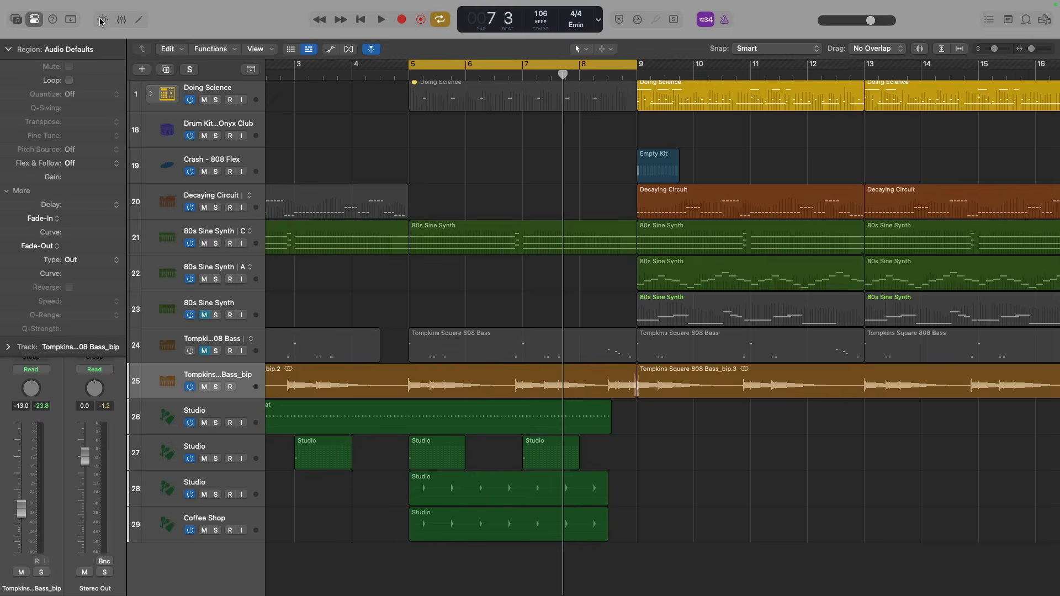
pyautogui.moveTo(118, 19)
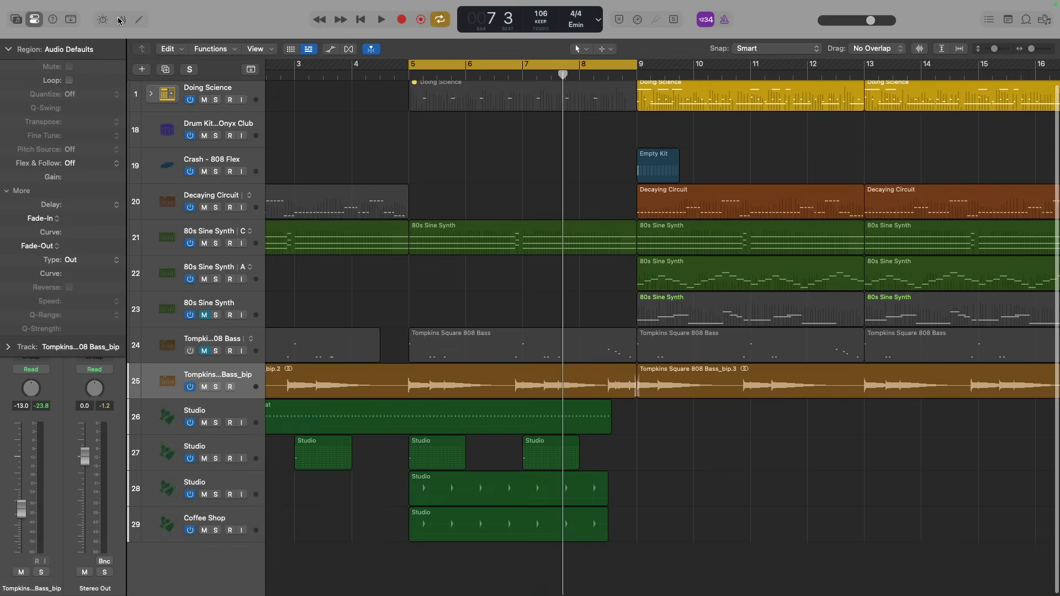
pyautogui.click(121, 20)
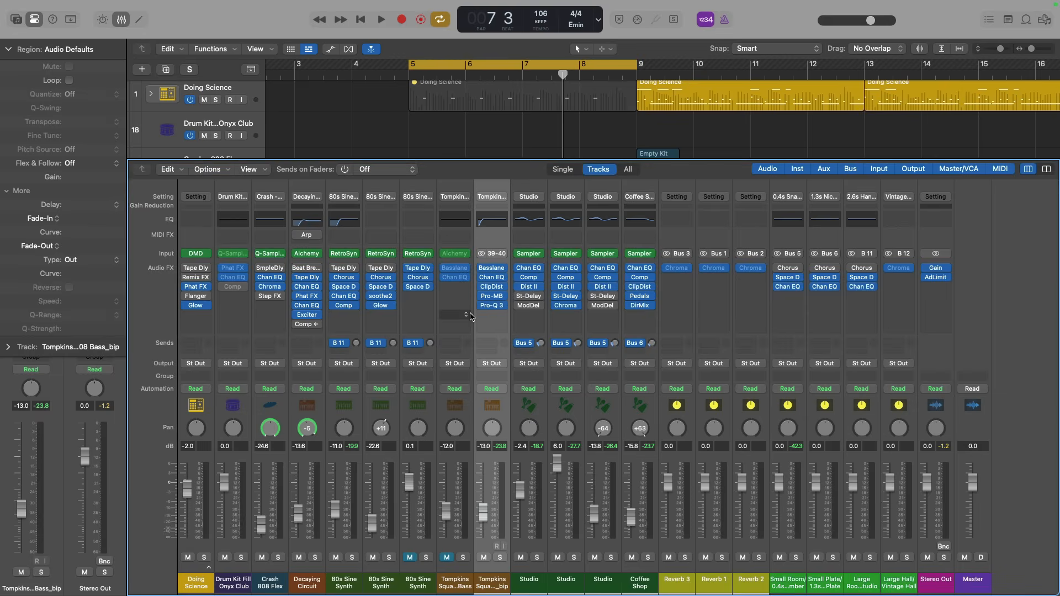
pyautogui.moveTo(467, 316)
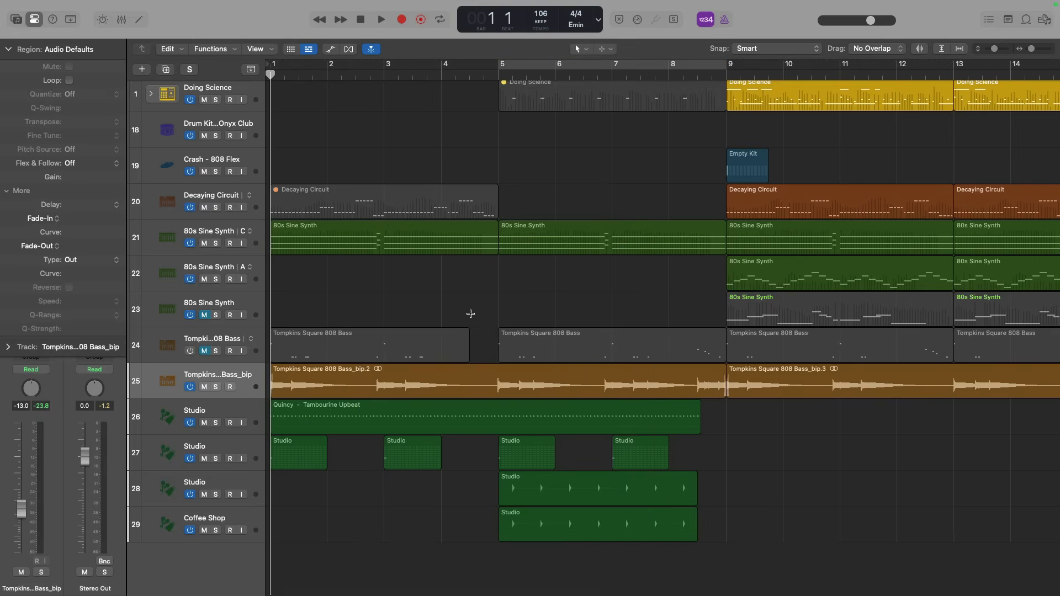
# - Play the beat from bar 1 and stop it at bar 2
pyautogui.click(380, 17)
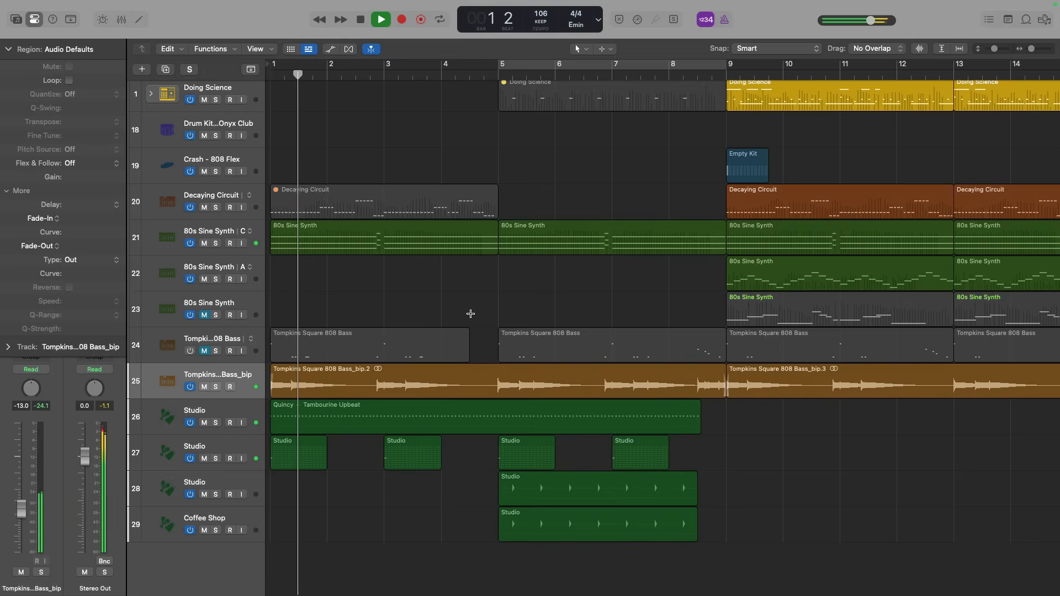
pyautogui.click(380, 18)
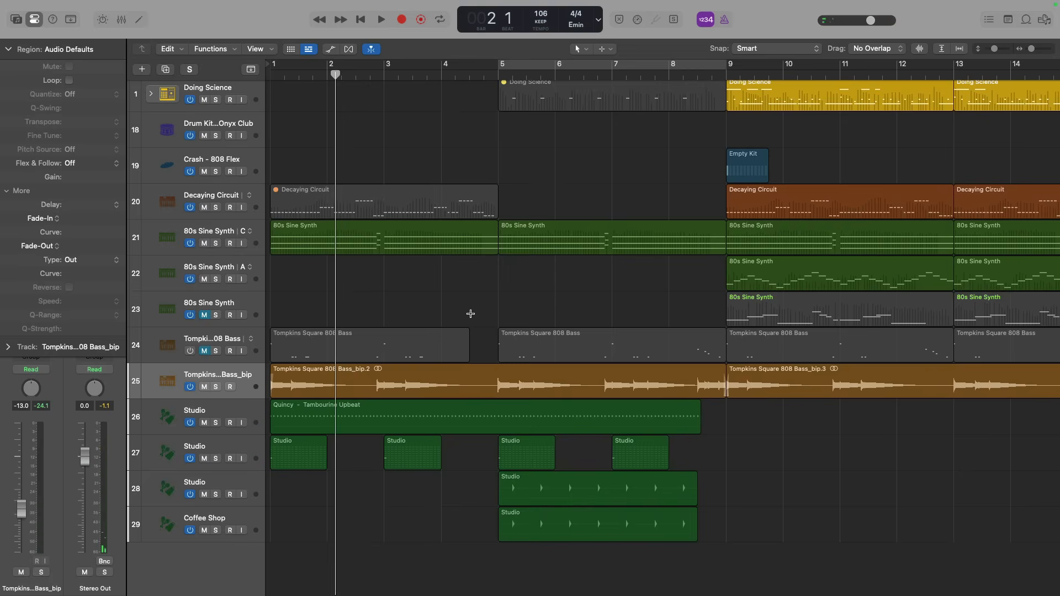
pyautogui.moveTo(449, 227)
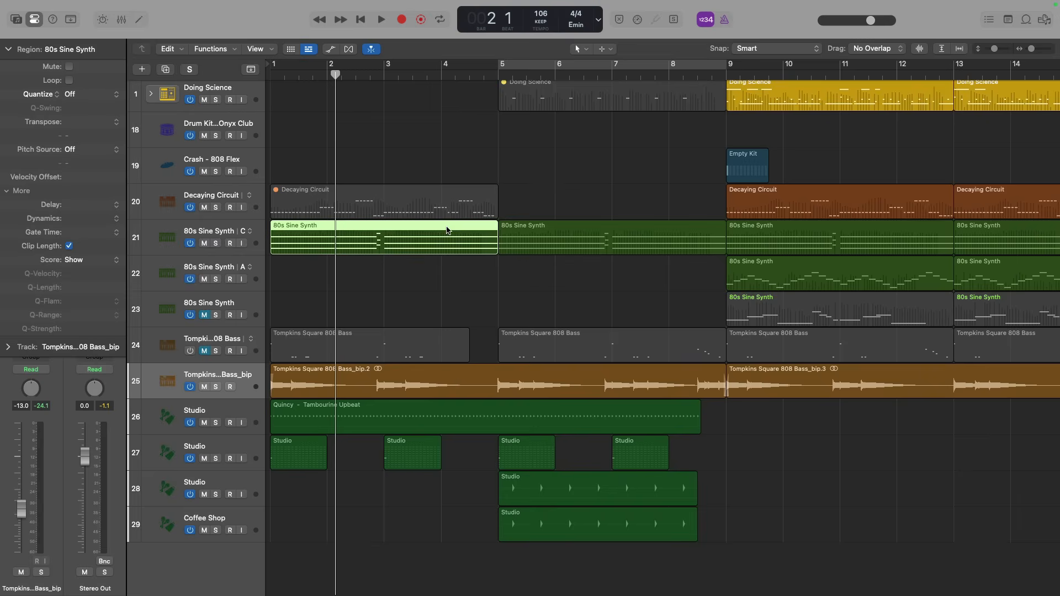
# - Select the first 80s Sine Synth region and set the cycle to its bars 1–5 span
pyautogui.click(439, 18)
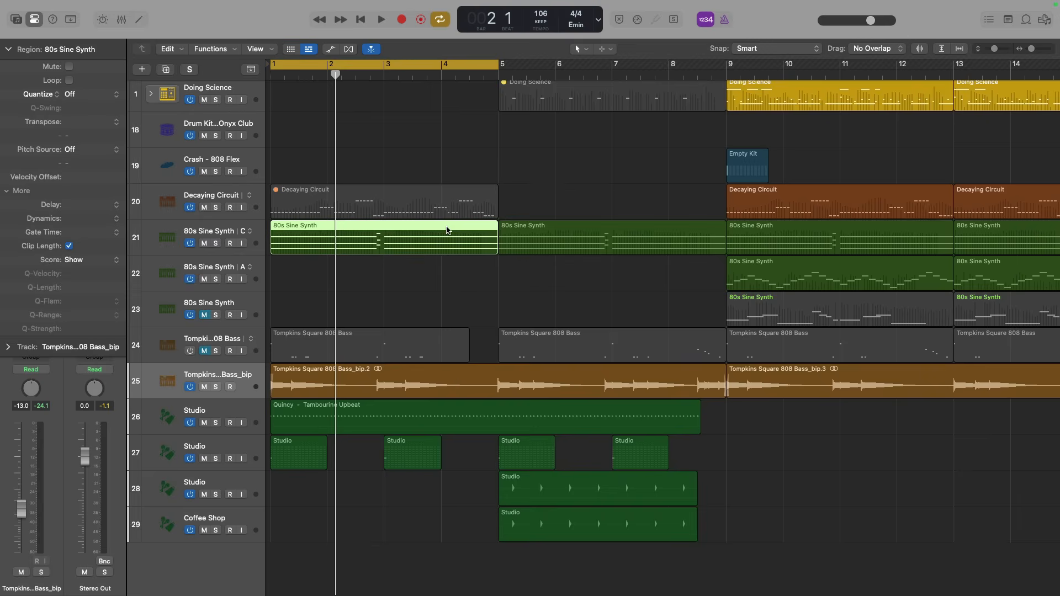
pyautogui.click(380, 19)
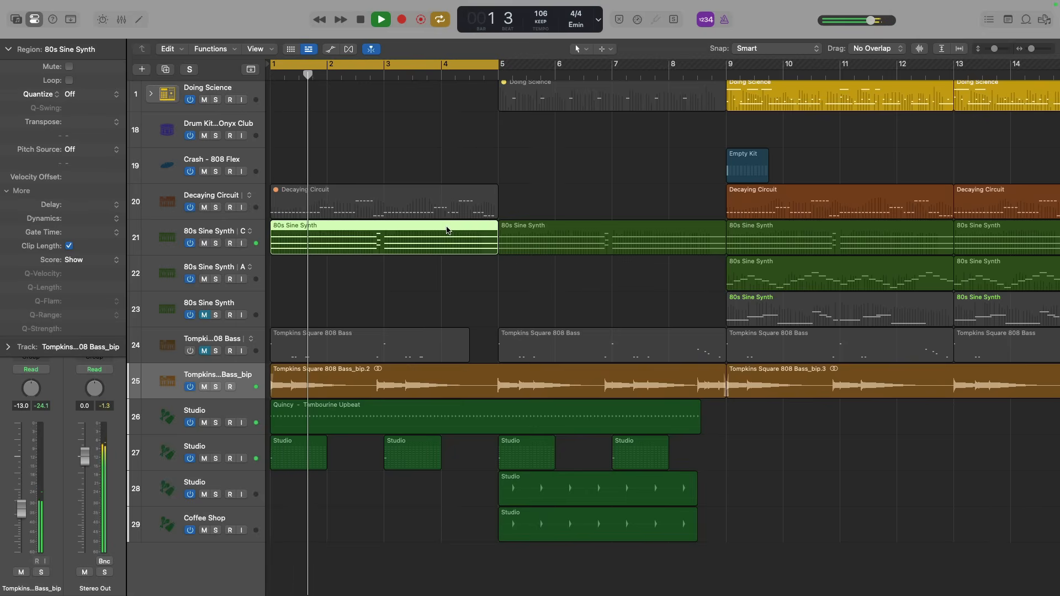
# - Stop playback and reveal volume automation lanes on the tracks
pyautogui.click(380, 19)
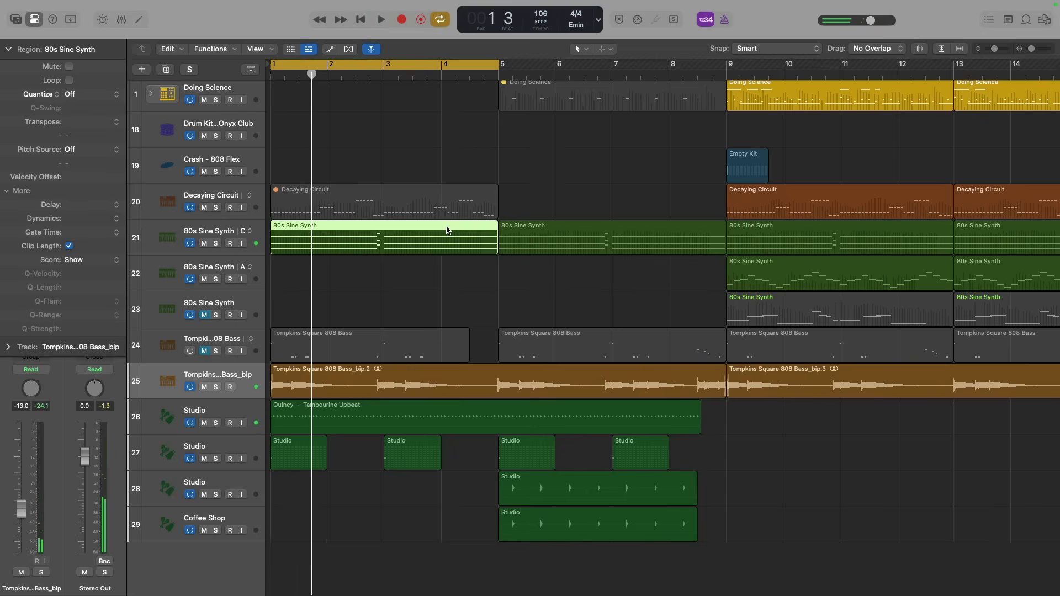
pyautogui.click(121, 18)
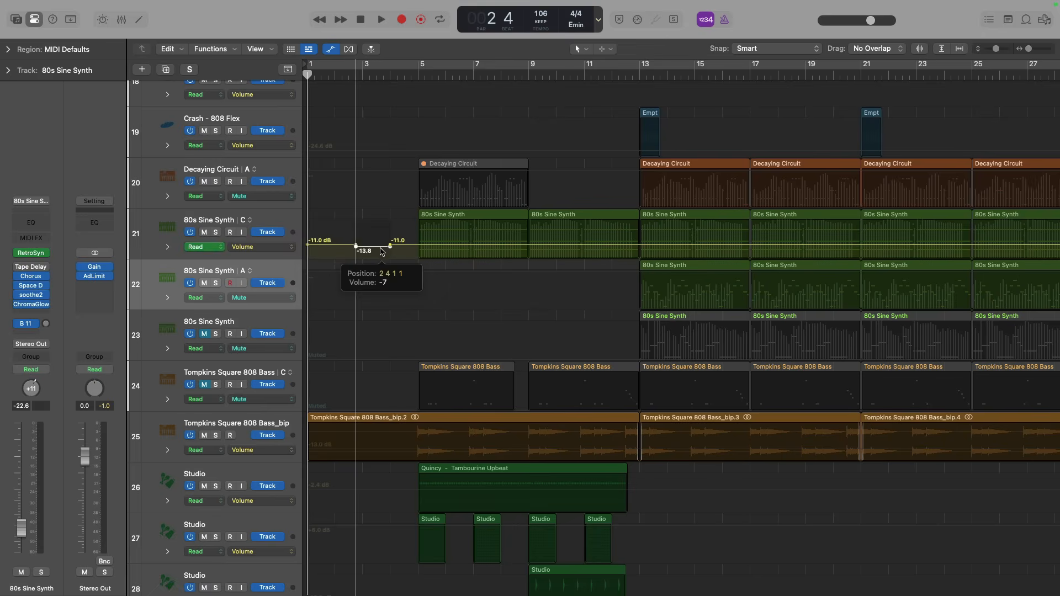
# - Nudge the middle Volume automation point of the bar-2 dip on the 80s Sine Synth track
pyautogui.moveTo(389, 246); pyautogui.dragTo(390, 241)
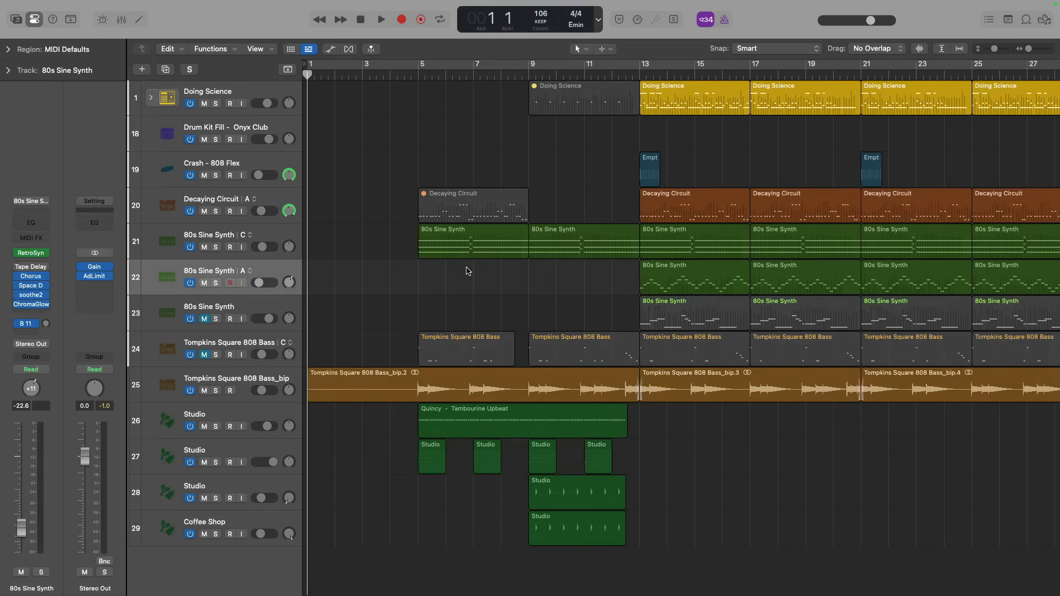
pyautogui.click(378, 18)
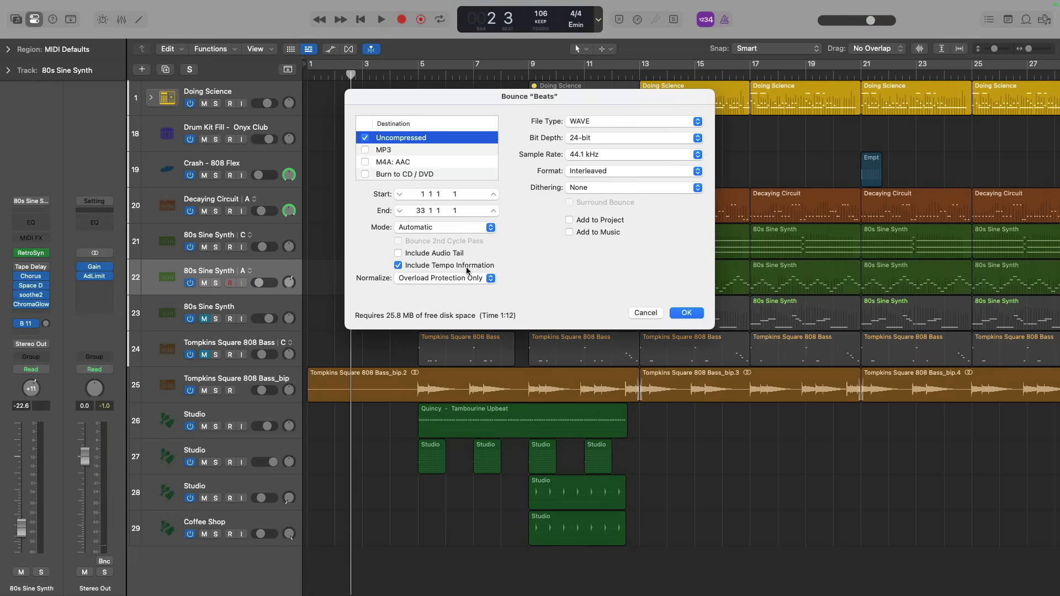
pyautogui.moveTo(542, 267)
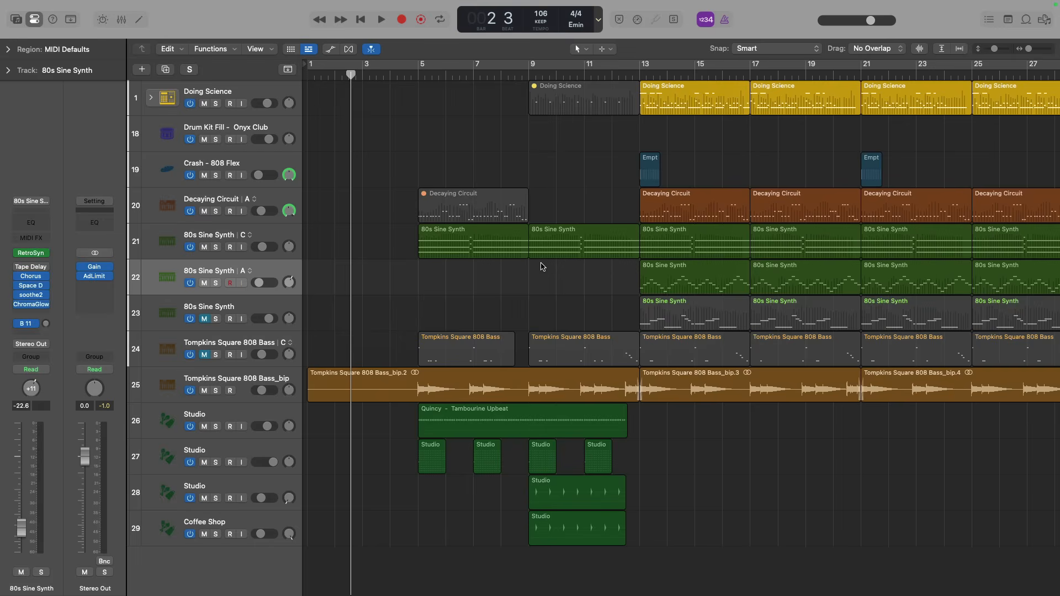
pyautogui.click(122, 18)
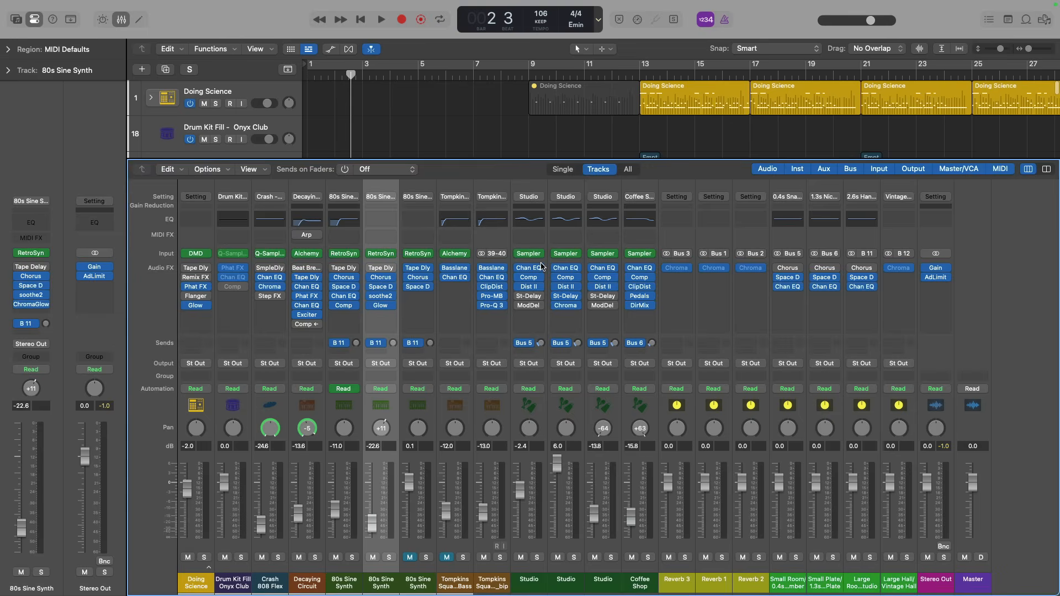
pyautogui.moveTo(530, 267)
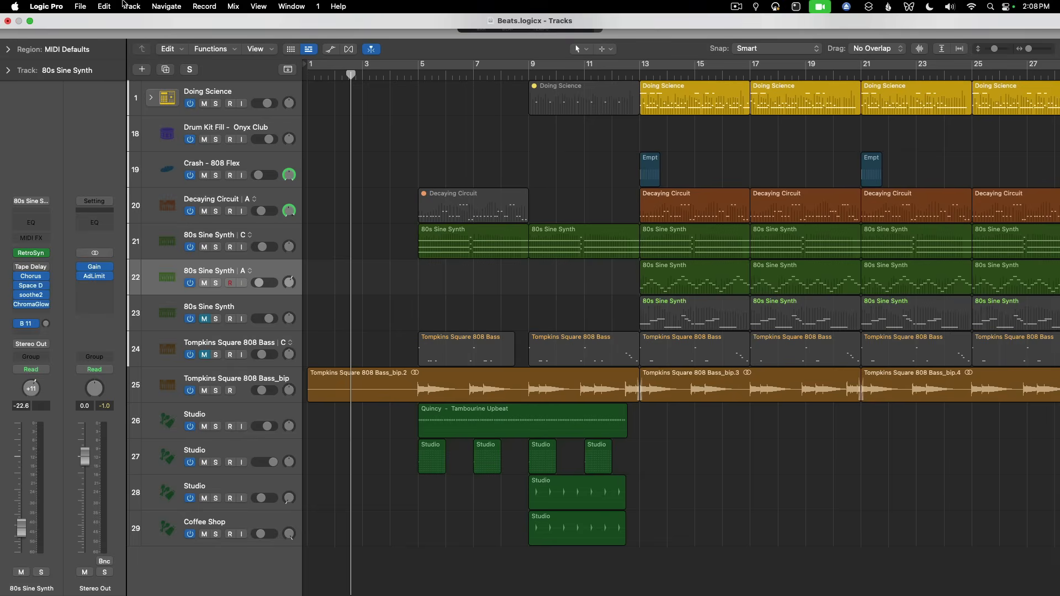
# - Confirm Show help tags is on in the View settings and close the window
pyautogui.click(46, 5)
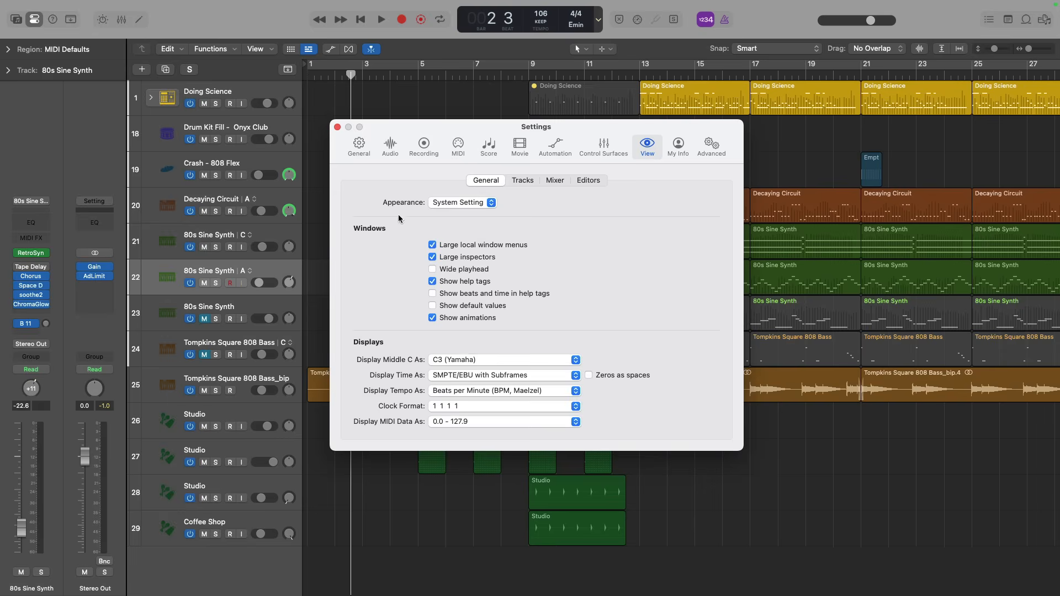
pyautogui.click(338, 127)
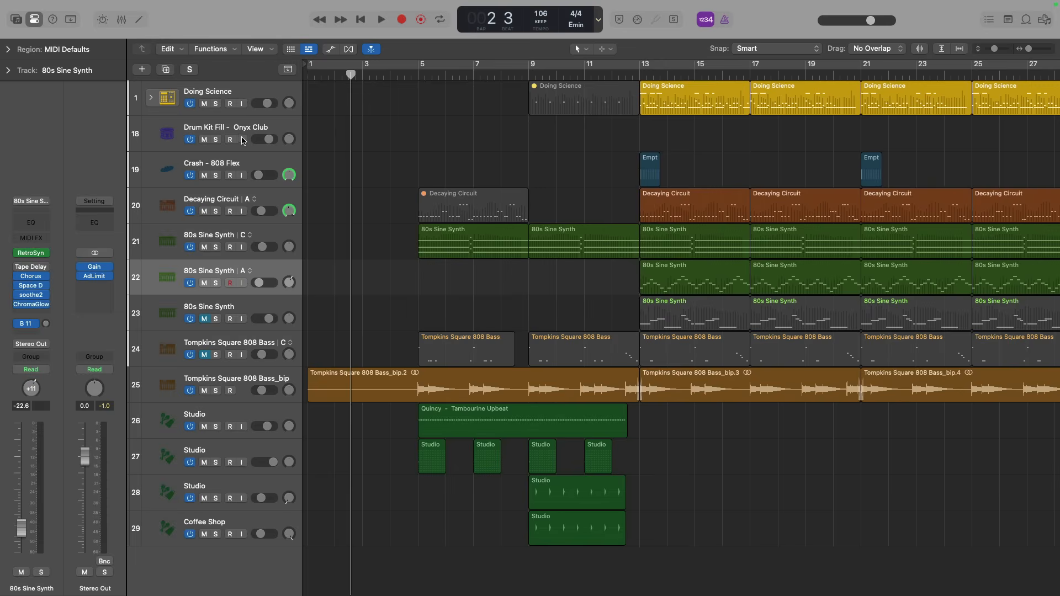
pyautogui.moveTo(216, 175)
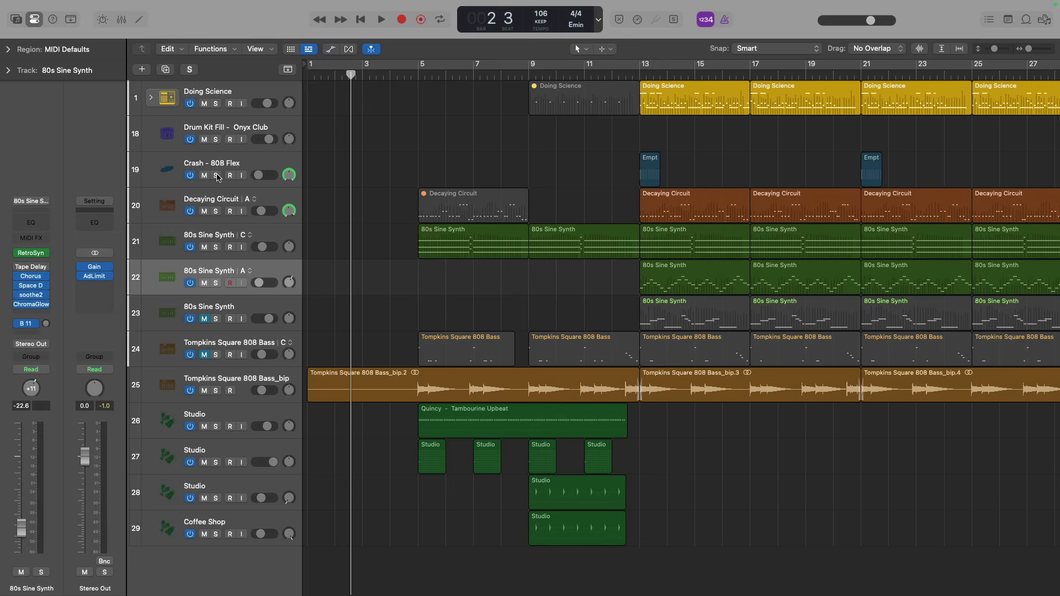
pyautogui.moveTo(216, 174)
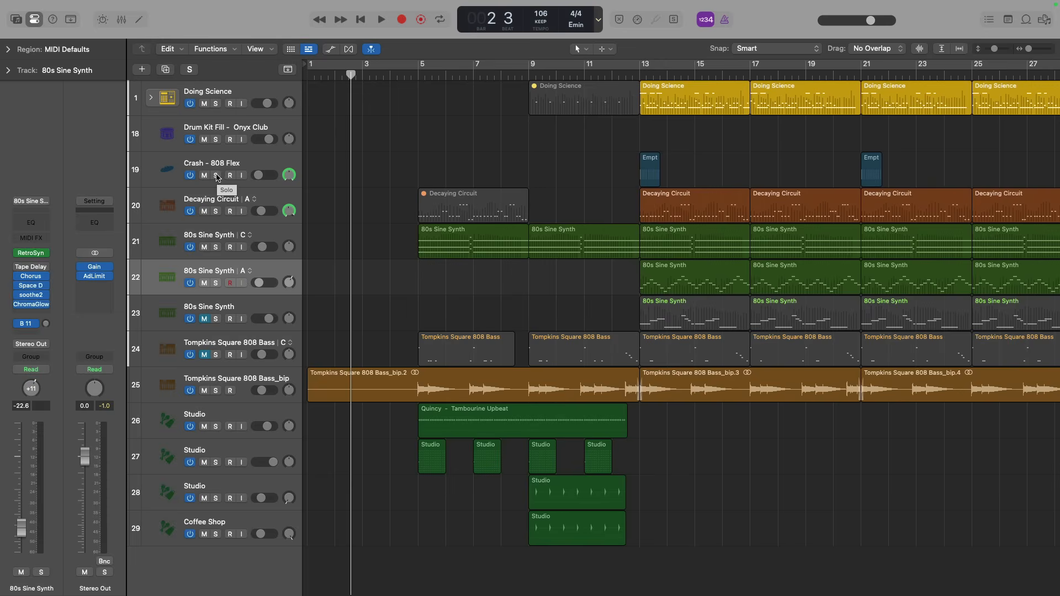
pyautogui.moveTo(203, 174)
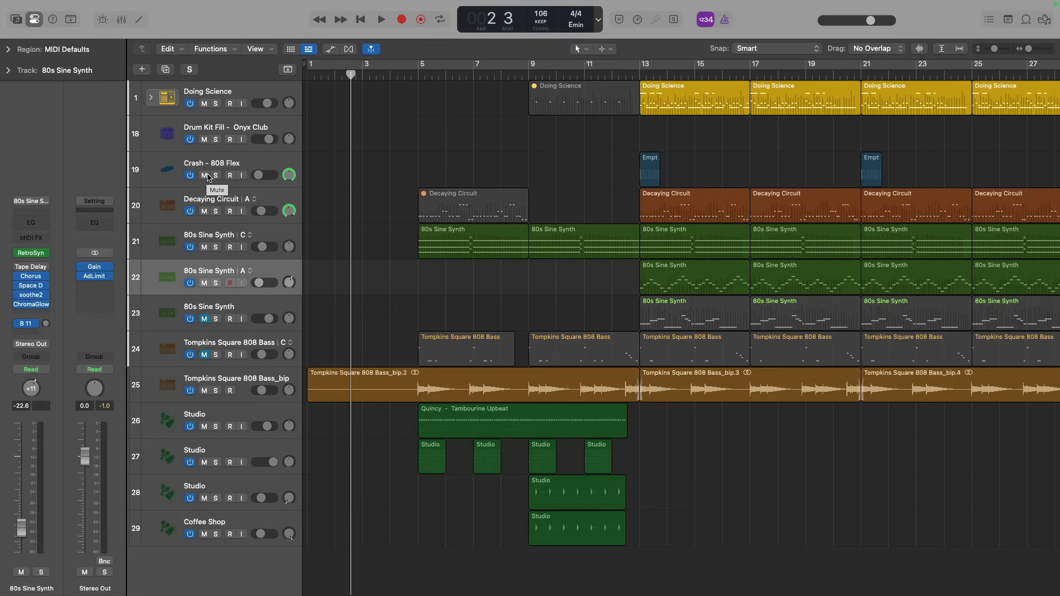
pyautogui.moveTo(230, 176)
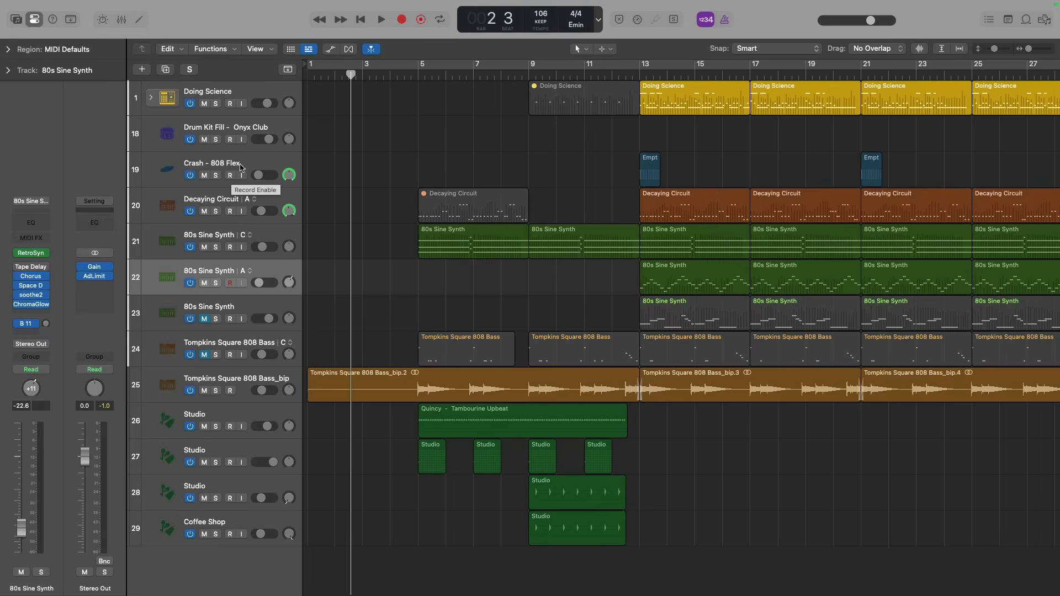
pyautogui.moveTo(328, 54)
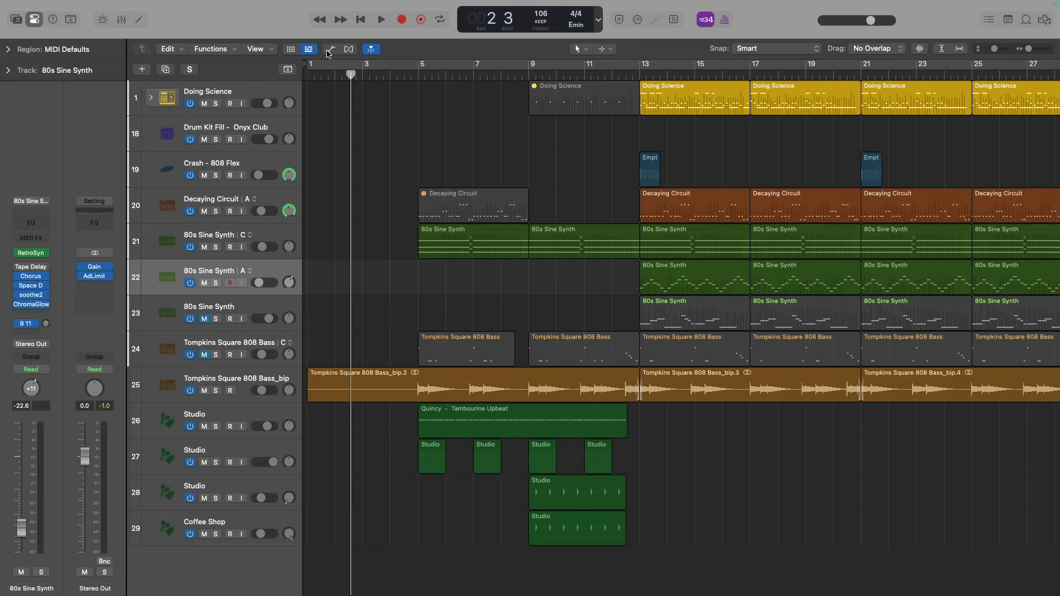
pyautogui.moveTo(331, 50)
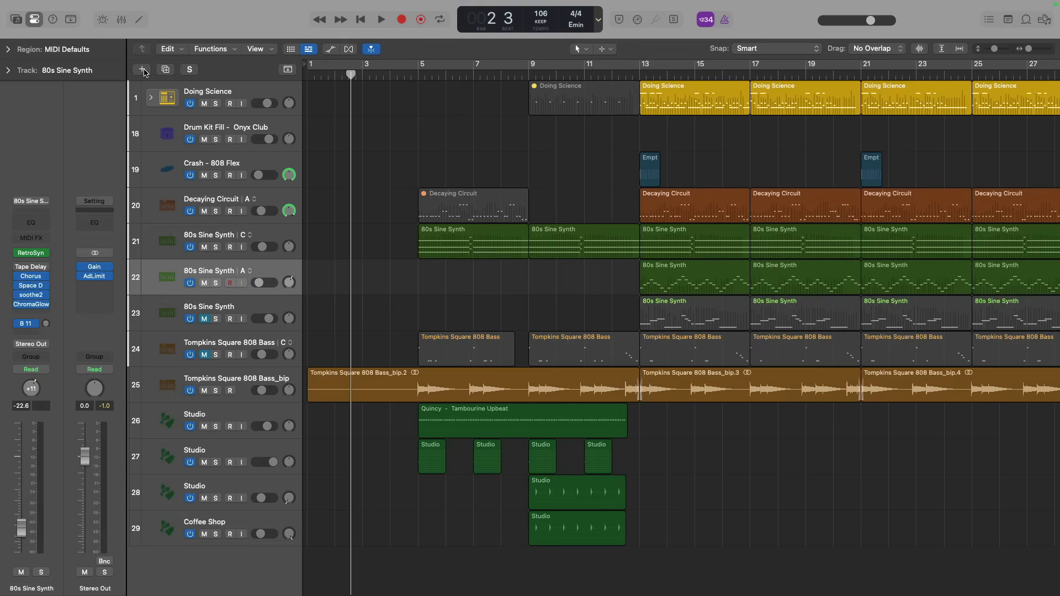
pyautogui.moveTo(143, 71)
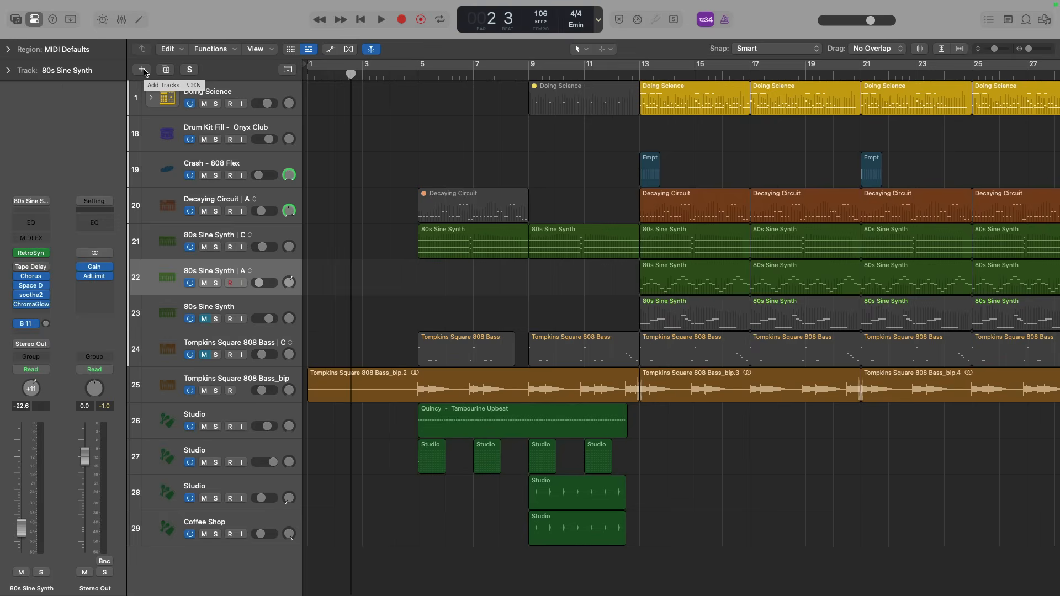
pyautogui.moveTo(163, 69)
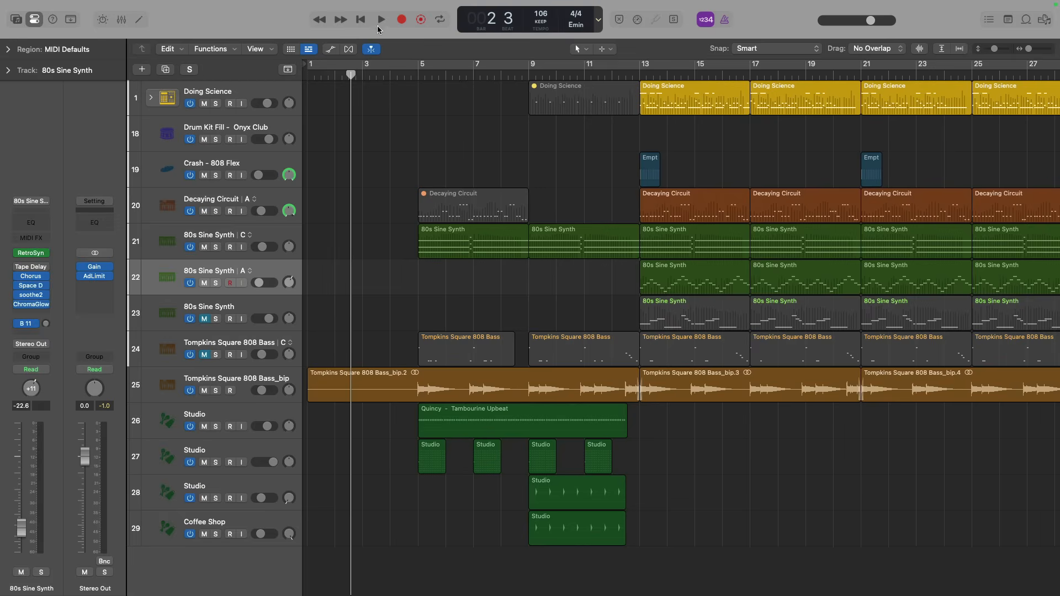
pyautogui.moveTo(381, 18)
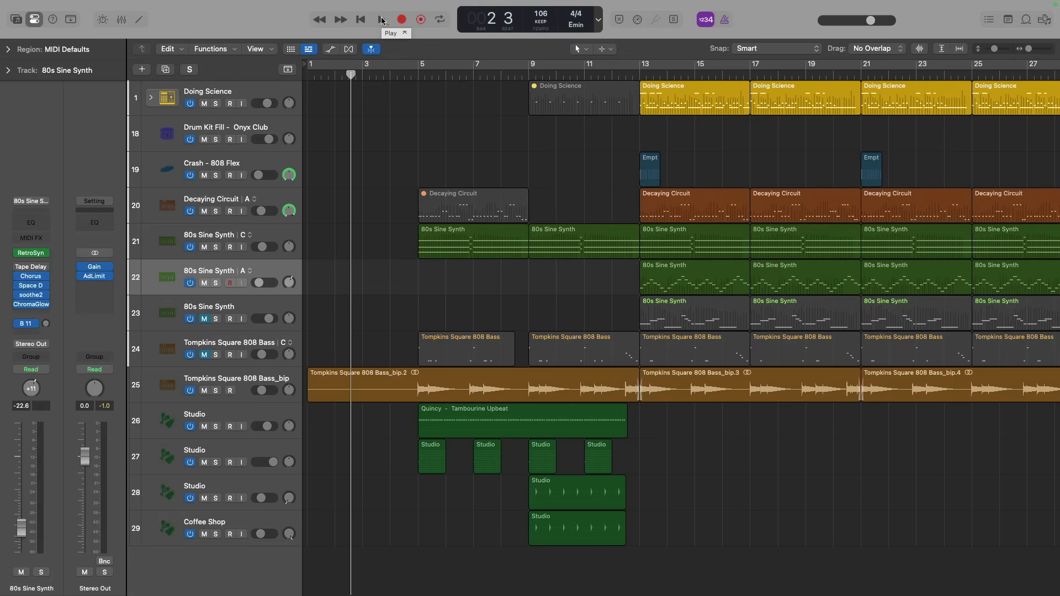
pyautogui.moveTo(401, 19)
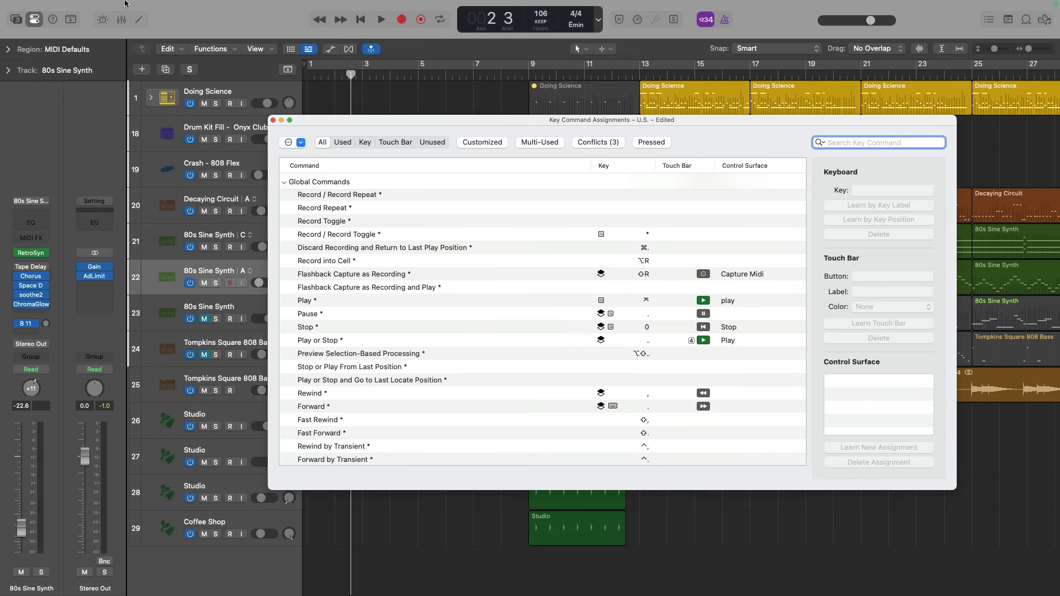
# - Filter the Key Command Assignments list by 'solo' to show Toggle Track Solo and Solo Row
pyautogui.click(43, 6)
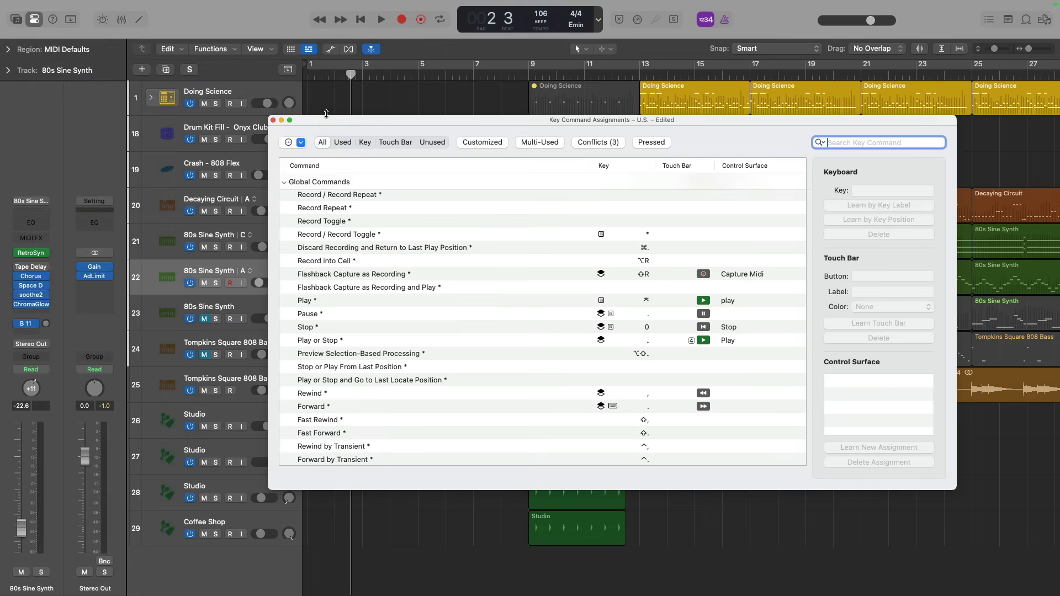
pyautogui.moveTo(379, 169)
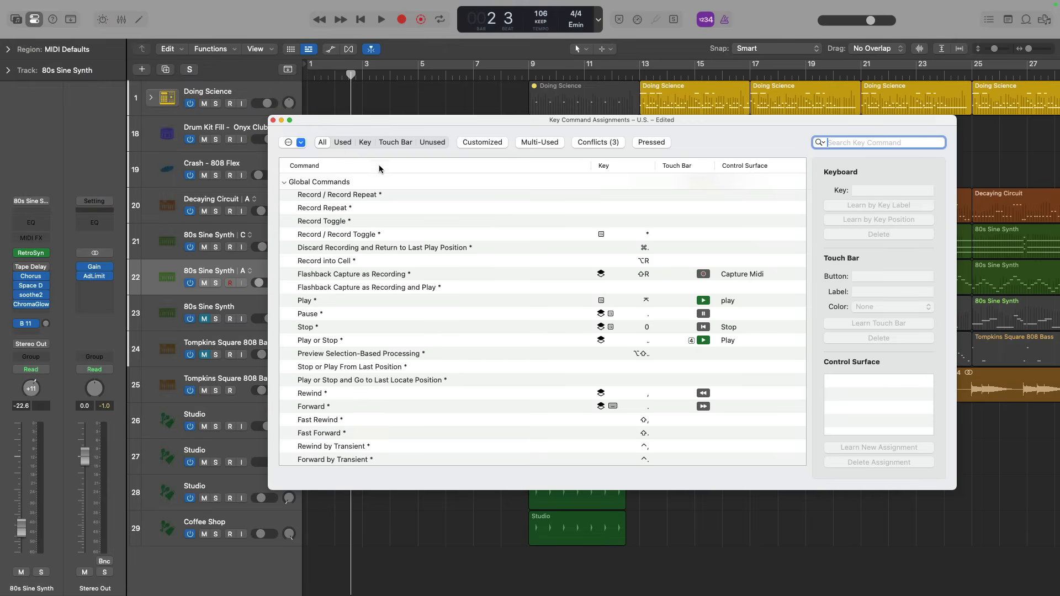
pyautogui.scroll(-3)
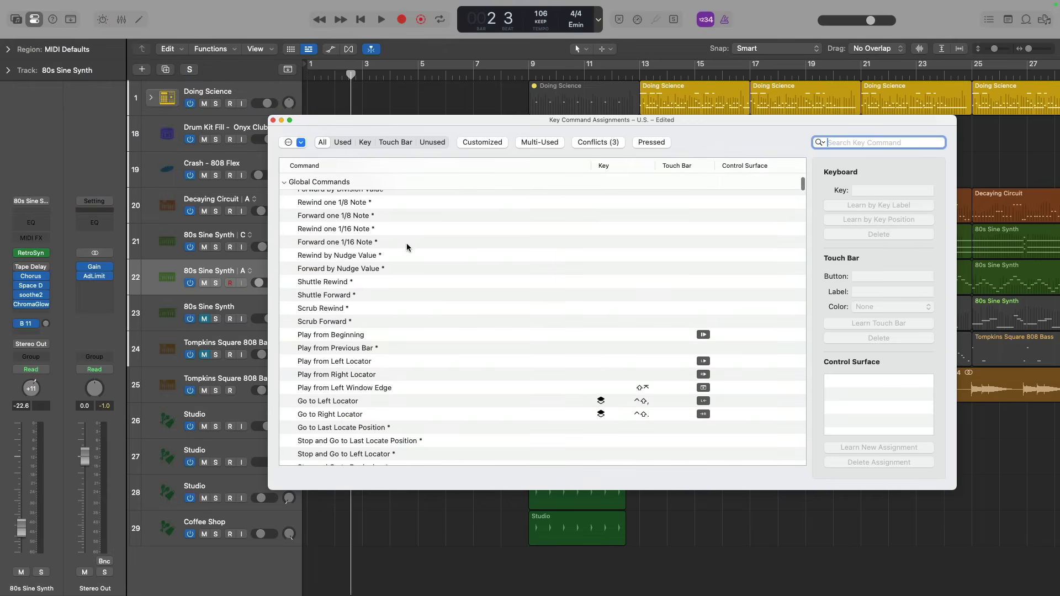
pyautogui.scroll(-3)
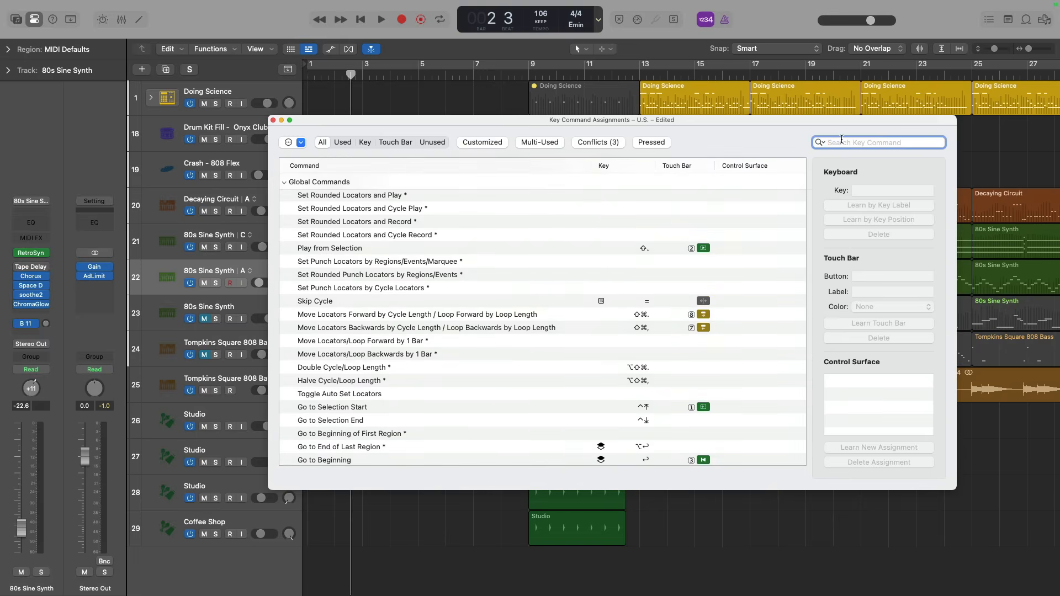
pyautogui.write('solo')
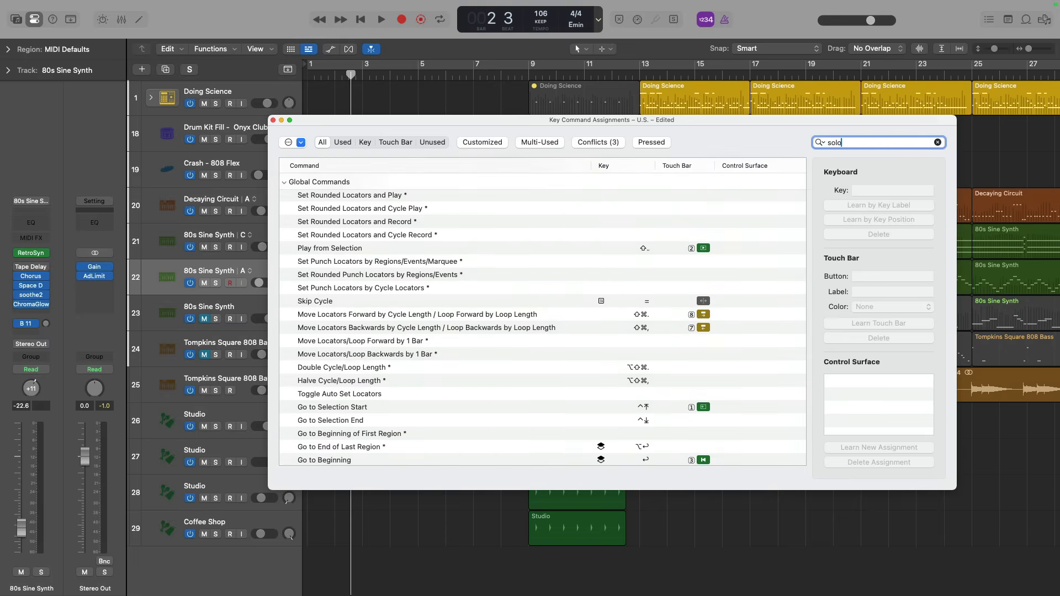
pyautogui.write('solo')
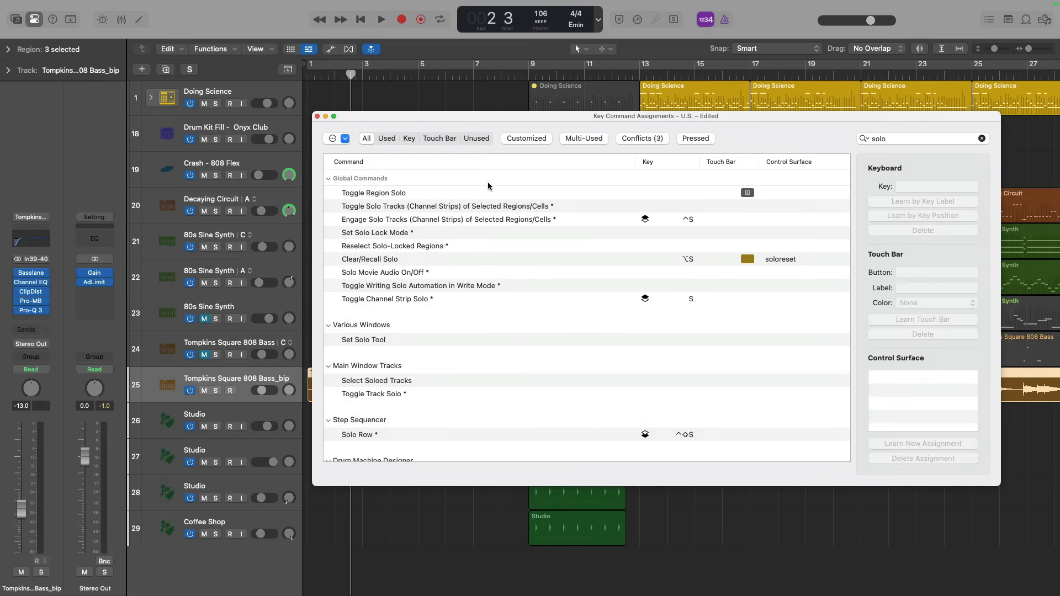
pyautogui.moveTo(583, 195)
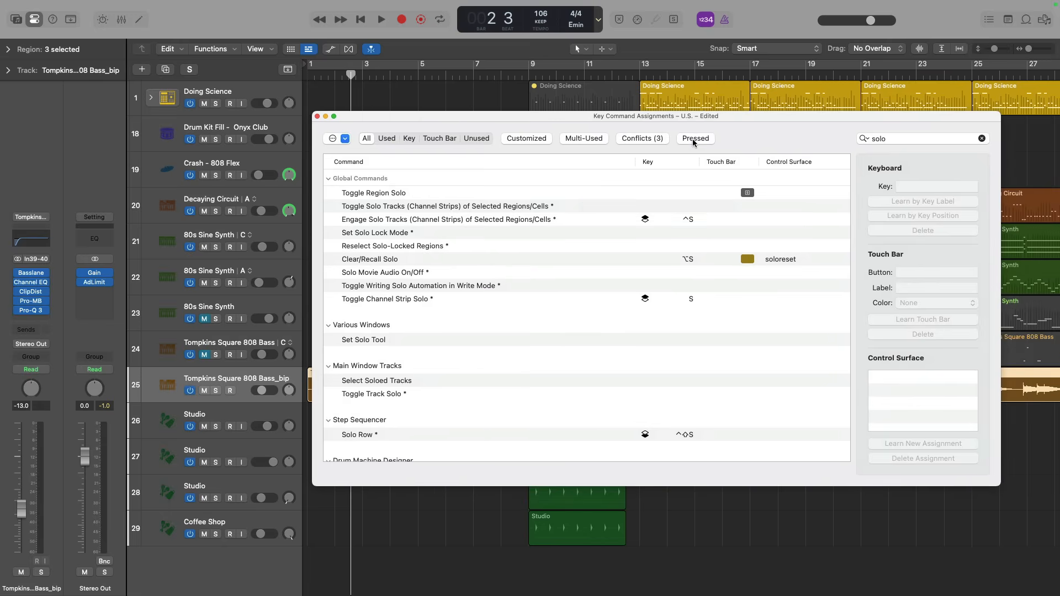
# - Switch to the Pressed filter with the solo search cleared, listing Open Mixer, Close Window and Save
pyautogui.click(696, 139)
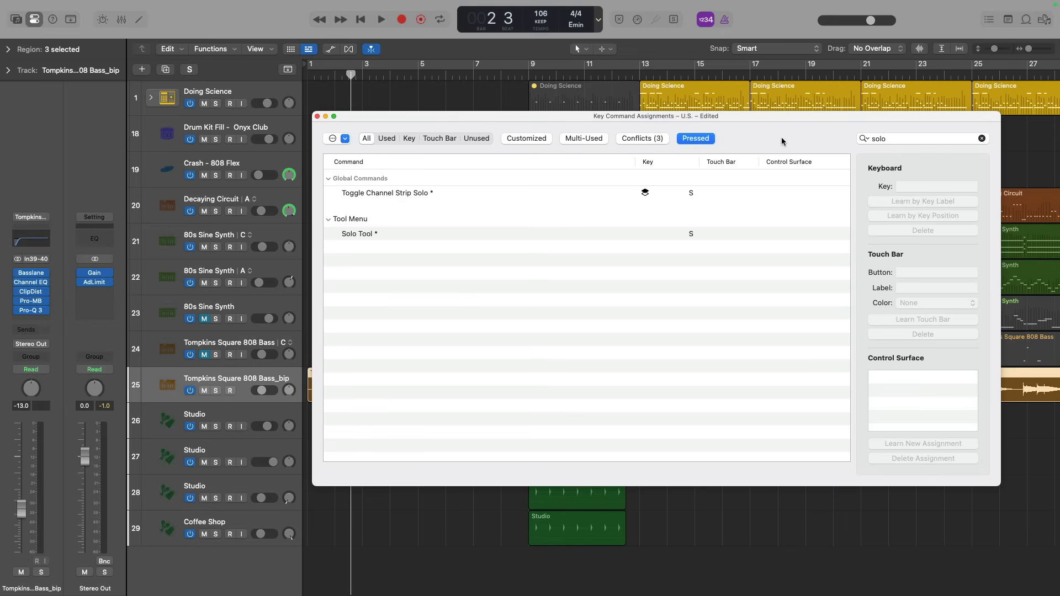
pyautogui.click(982, 139)
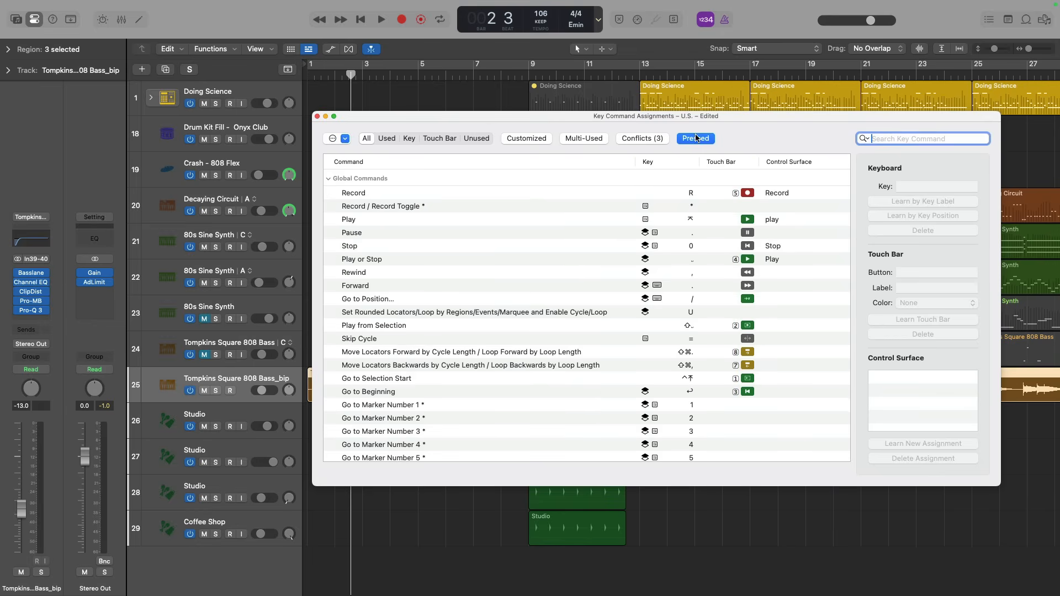
pyautogui.click(696, 138)
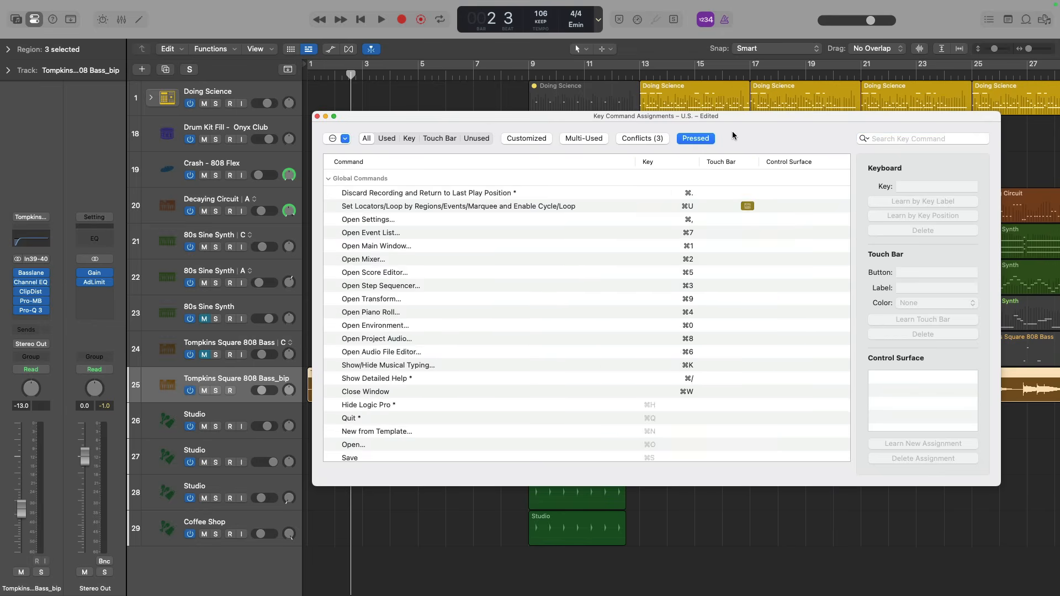